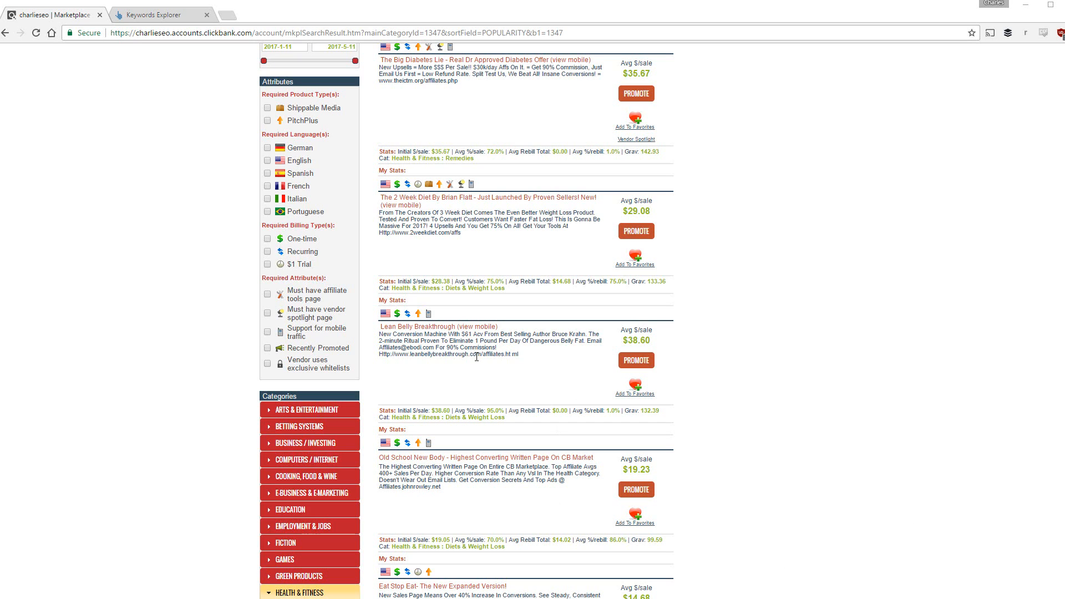
{"action": "mouse_move", "coordinate": [273, 313]}
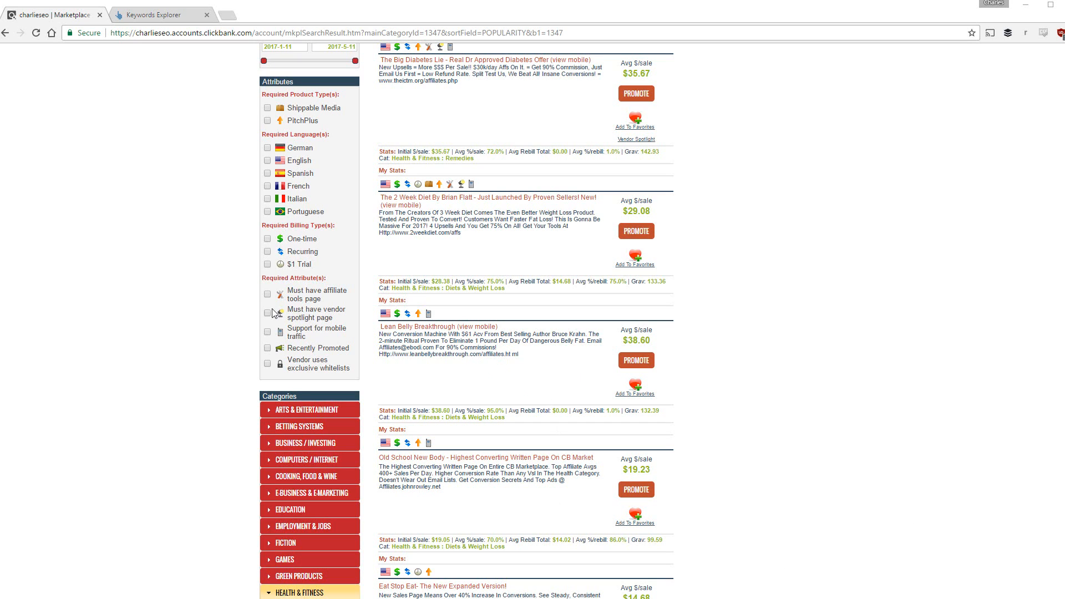
{"action": "mouse_move", "coordinate": [468, 374]}
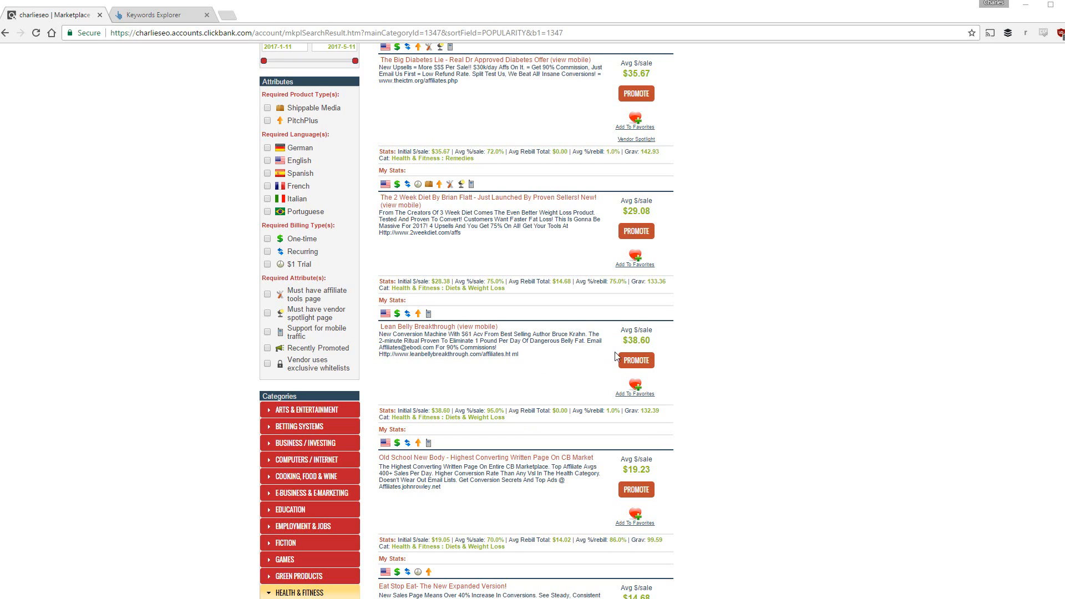
{"action": "mouse_move", "coordinate": [636, 350]}
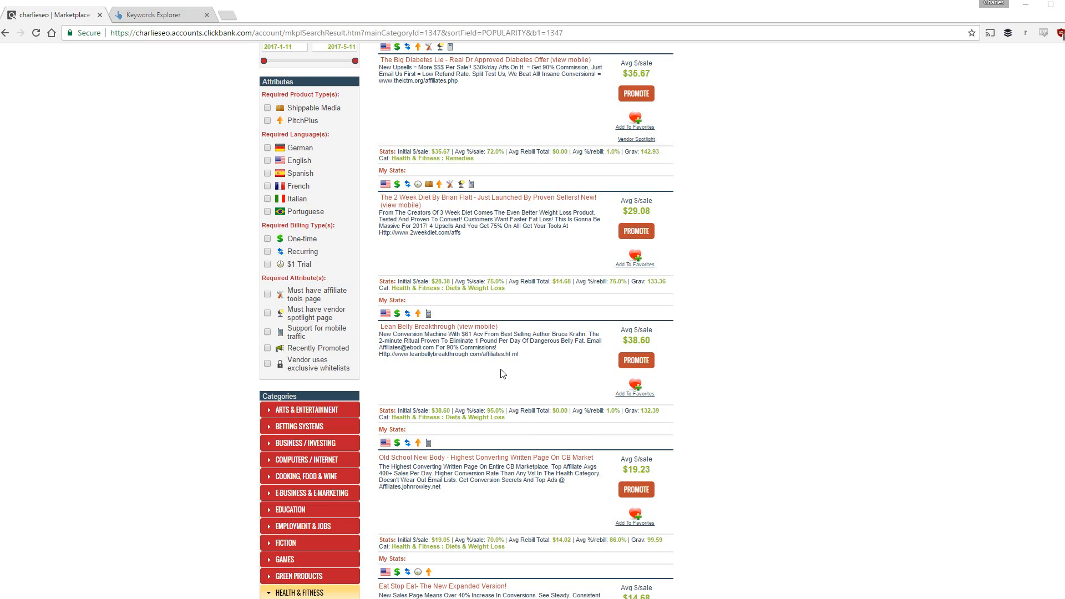
{"action": "mouse_move", "coordinate": [505, 377]}
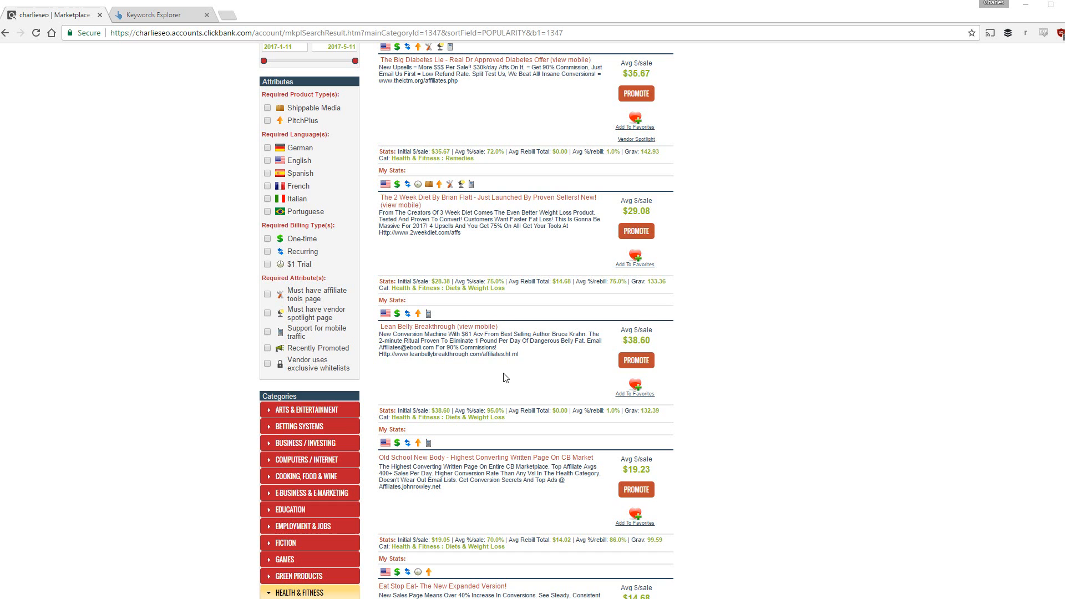
{"action": "mouse_move", "coordinate": [146, 62]}
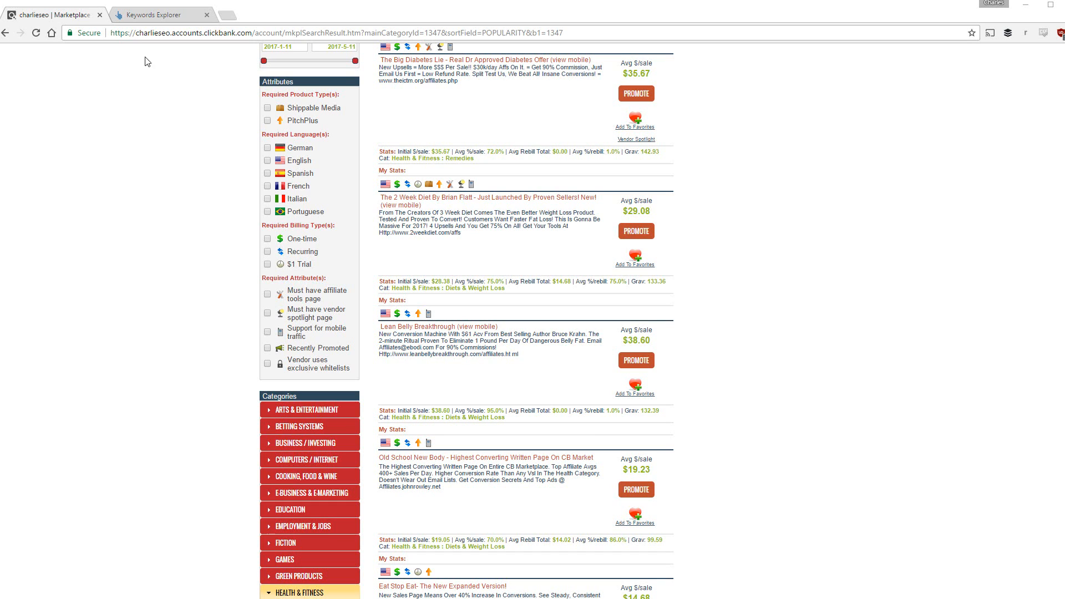
Search Keywords Explorer for 'lean belly breakthrough review' and 'lean belly breakthrough reviews'.
{"action": "left_click", "coordinate": [161, 15]}
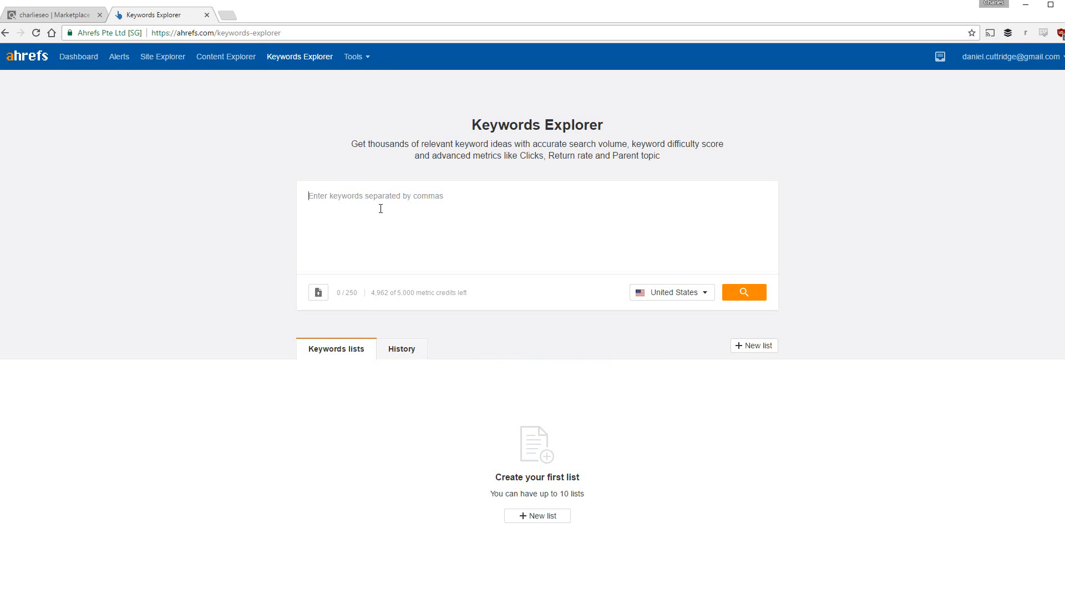
{"action": "type", "text": "lean belly breakthrough"}
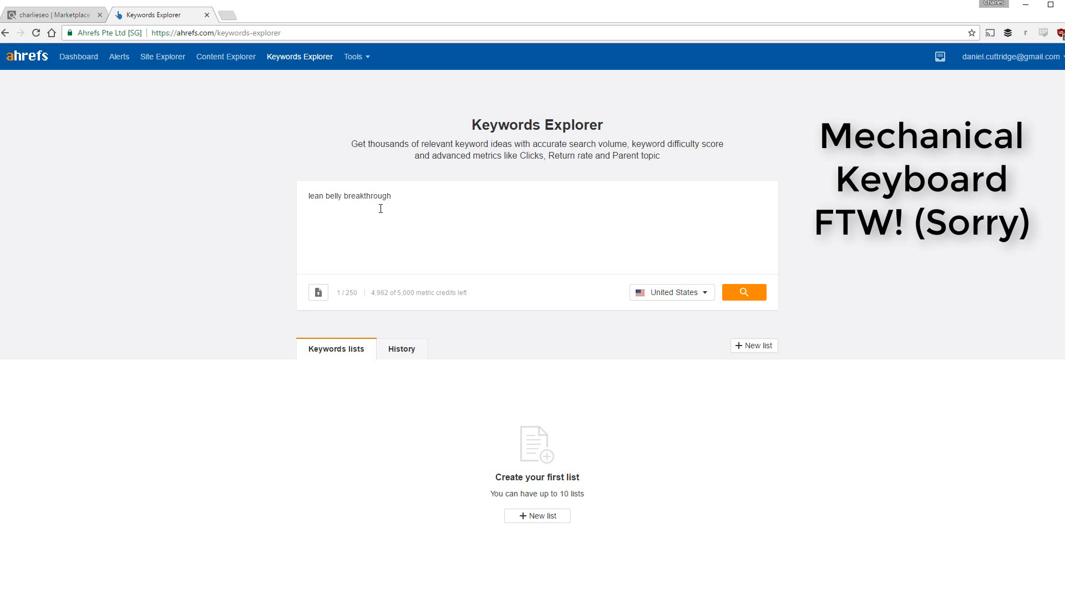
{"action": "type", "text": "reviews"}
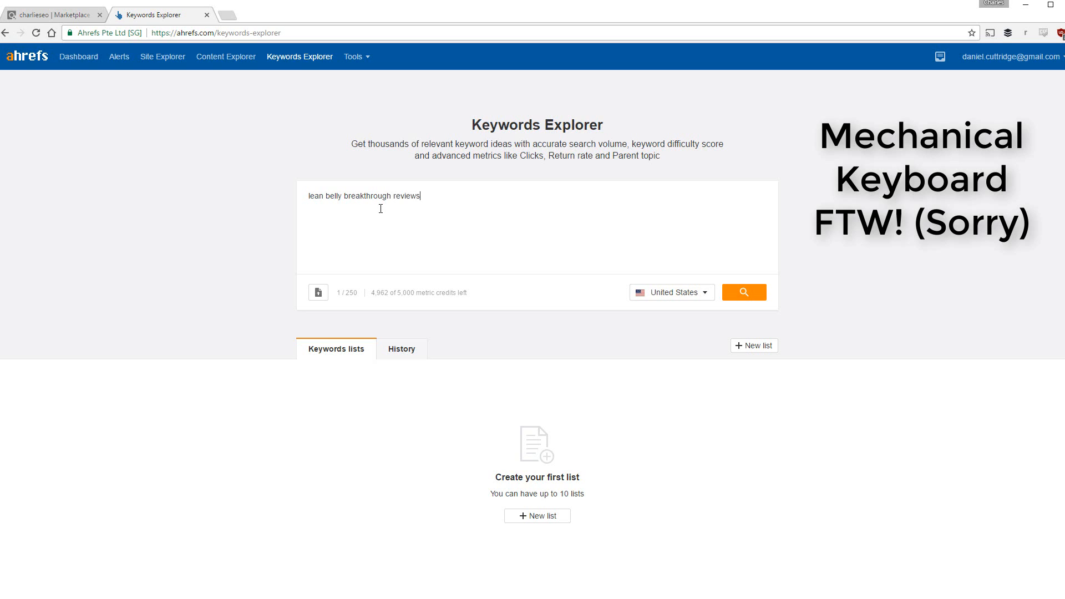
{"action": "type", "text": ", lean belly breakthrough review"}
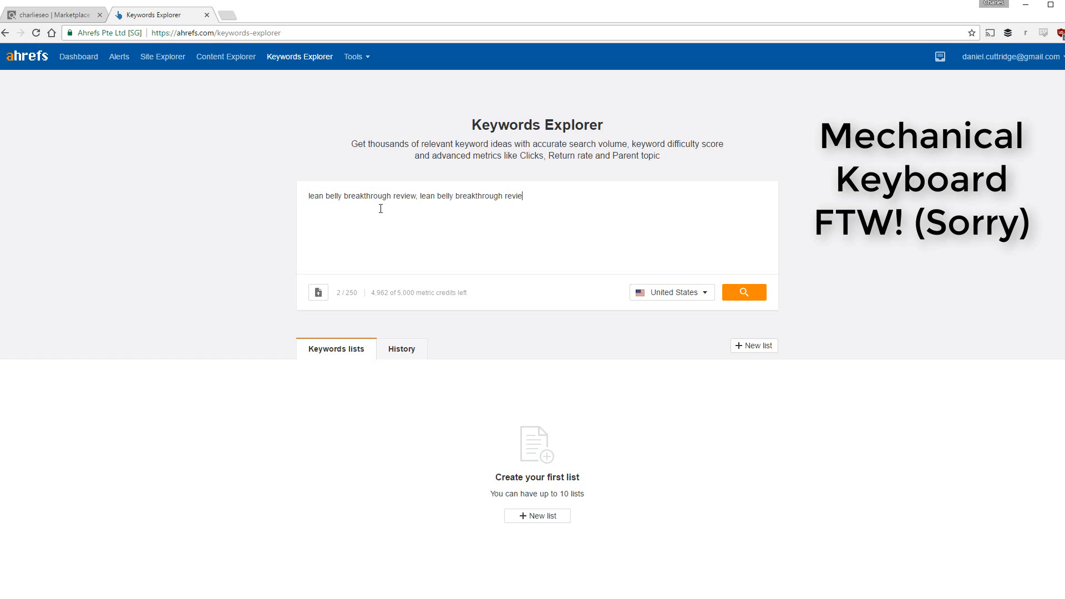
{"action": "type", "text": "ws"}
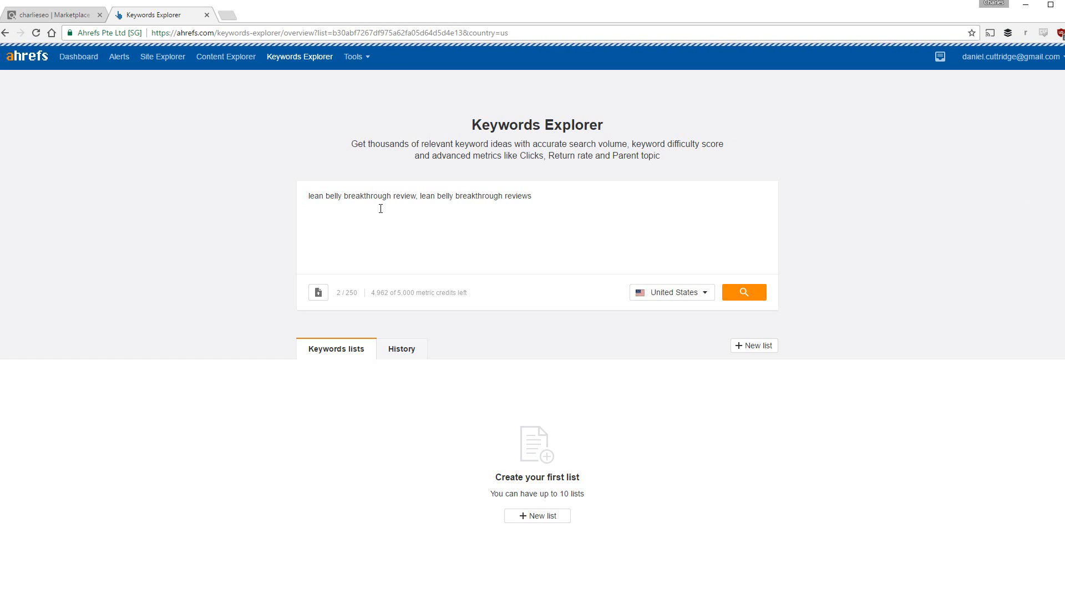
Check the overview metrics (about 1K total volume) and scroll to the keyword ideas.
{"action": "left_click", "coordinate": [743, 293]}
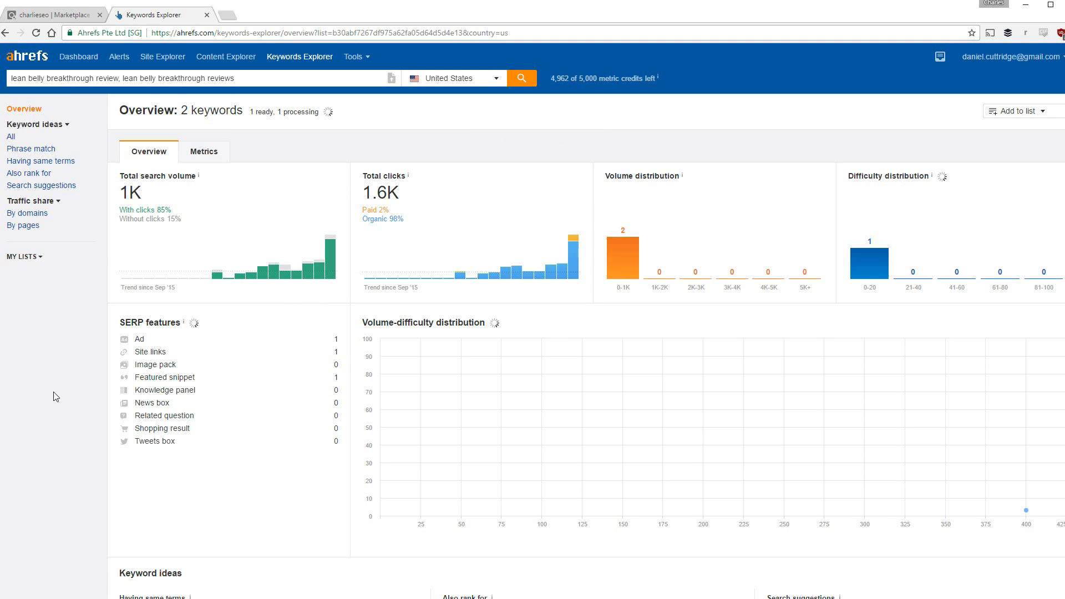
{"action": "mouse_move", "coordinate": [463, 184]}
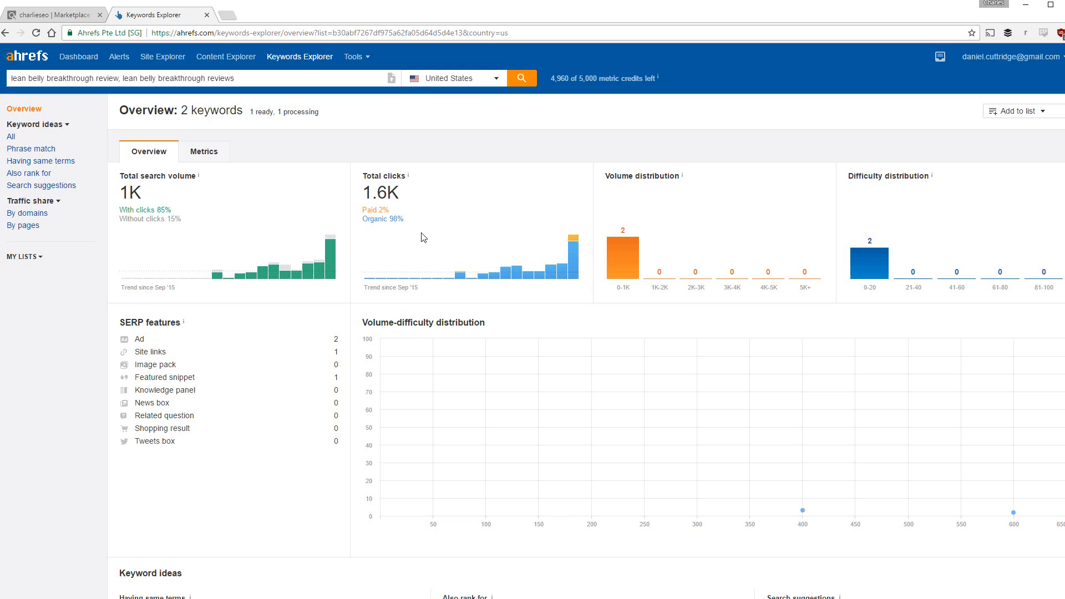
{"action": "mouse_move", "coordinate": [330, 257]}
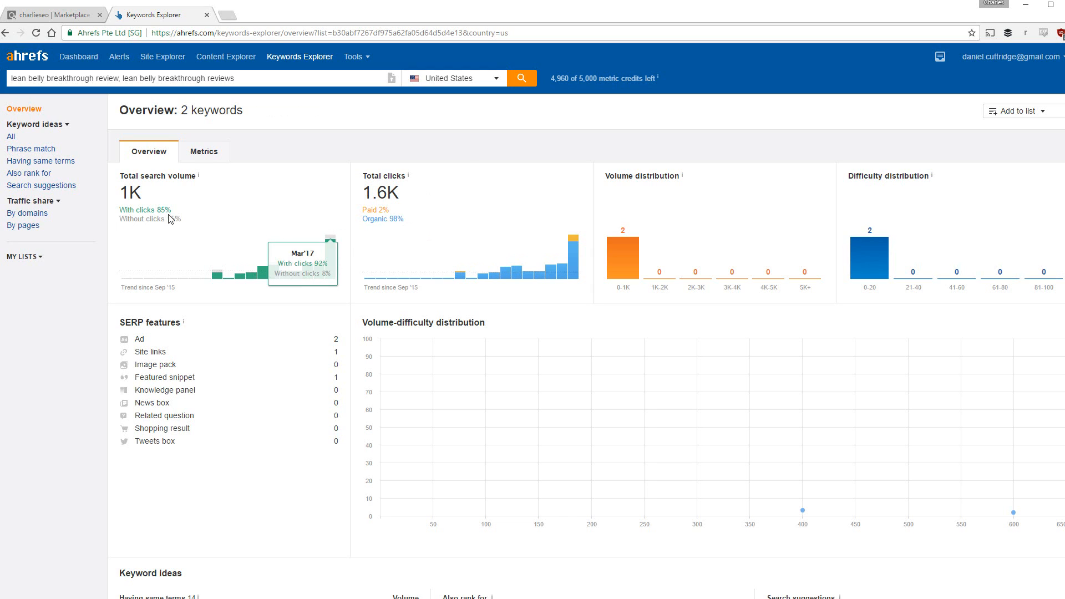
{"action": "mouse_move", "coordinate": [352, 232]}
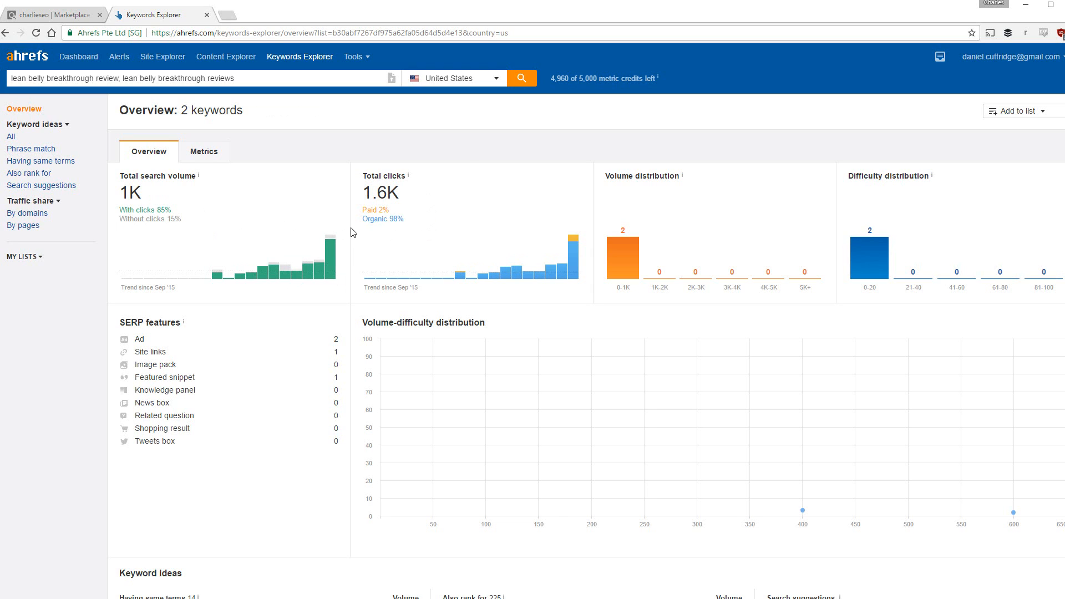
{"action": "mouse_move", "coordinate": [421, 244]}
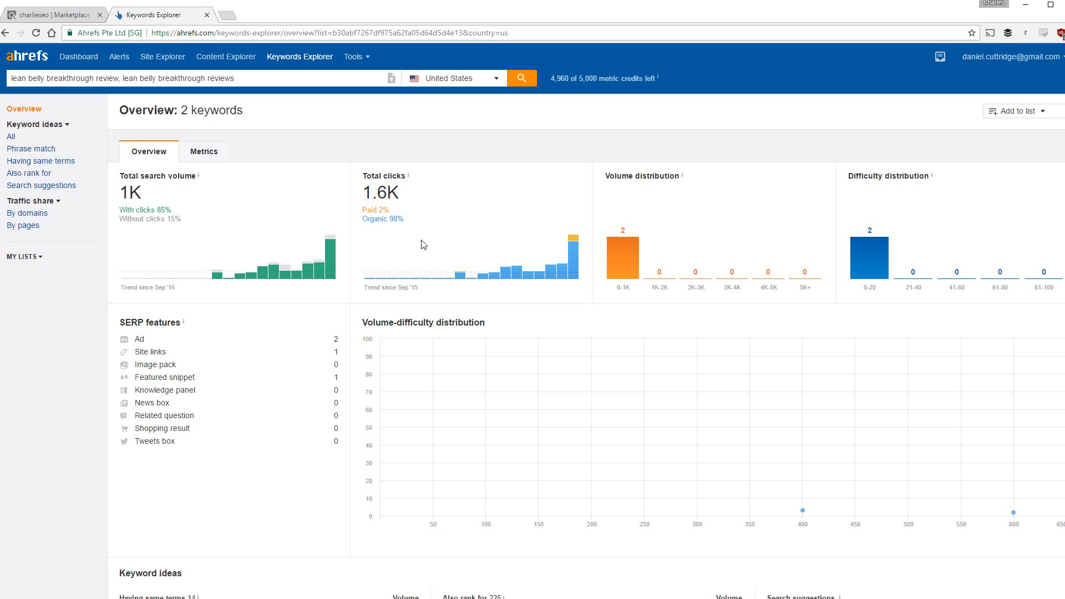
{"action": "mouse_move", "coordinate": [377, 236]}
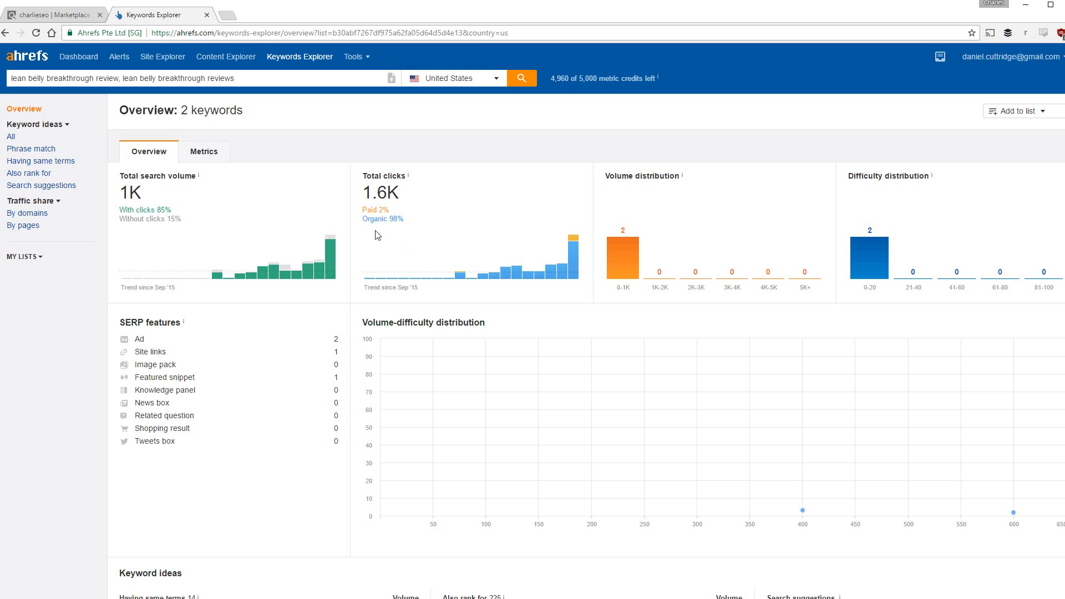
{"action": "scroll", "scroll_direction": "down", "scroll_amount": 3}
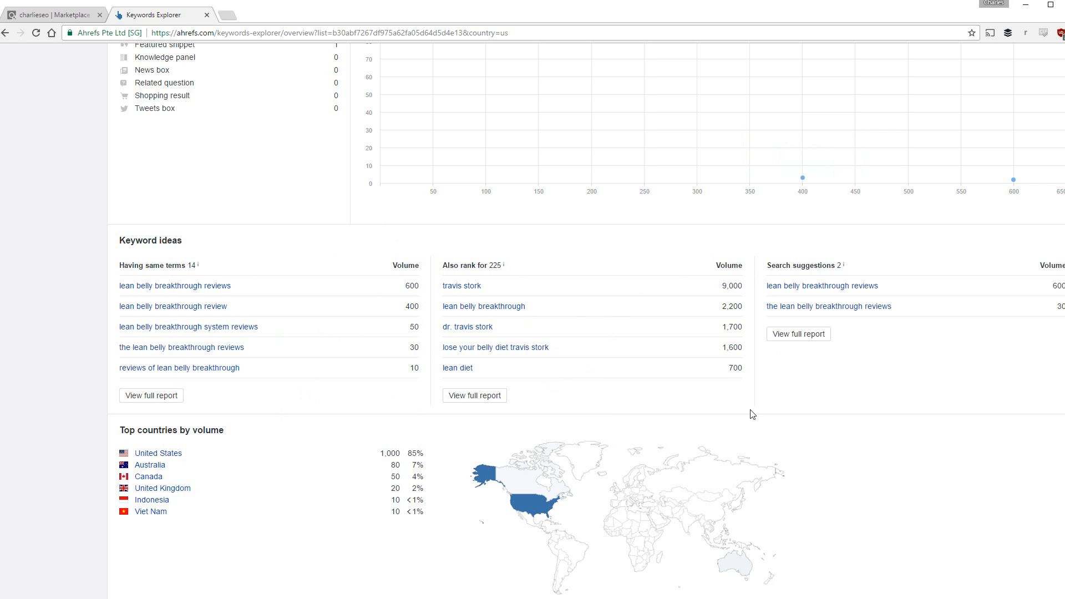
Scroll to the traffic share by domains and pages tables, led by alertthingy.com.
{"action": "scroll", "scroll_direction": "down", "scroll_amount": 3}
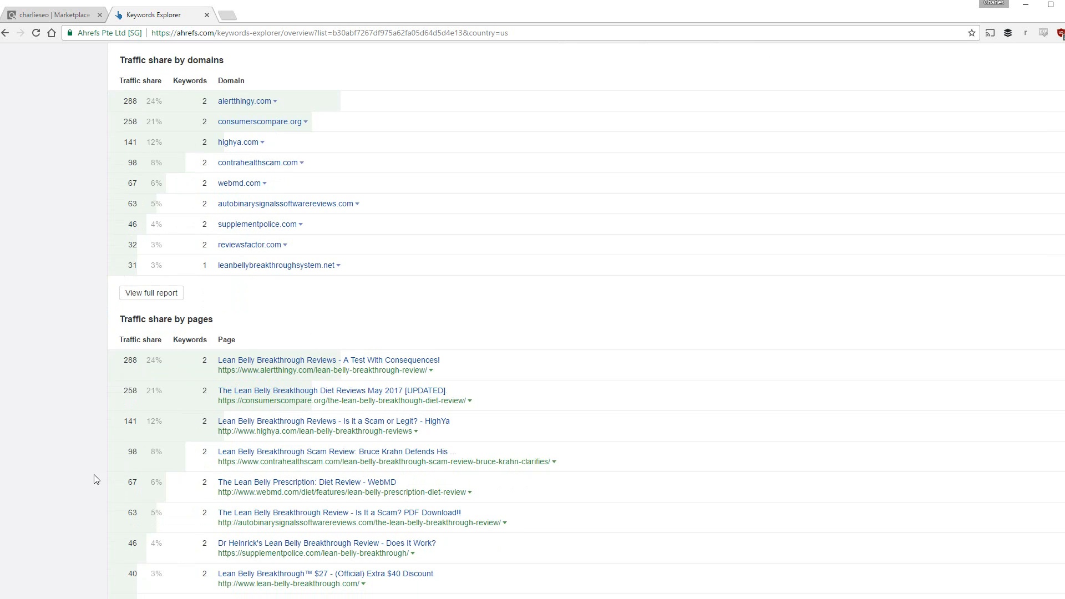
{"action": "scroll", "scroll_direction": "down", "scroll_amount": 3}
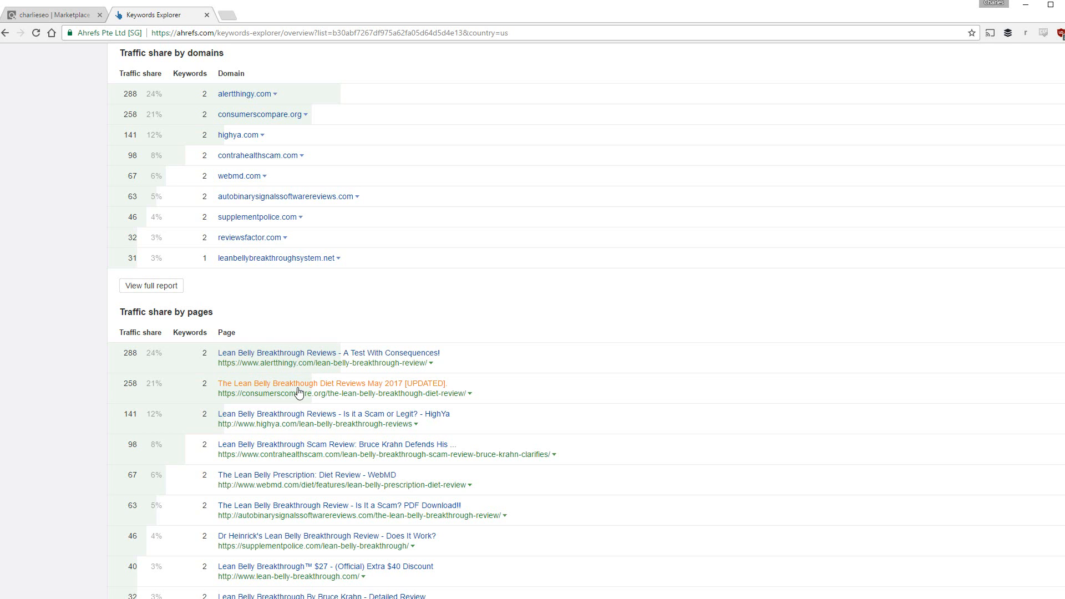
{"action": "mouse_move", "coordinate": [275, 358]}
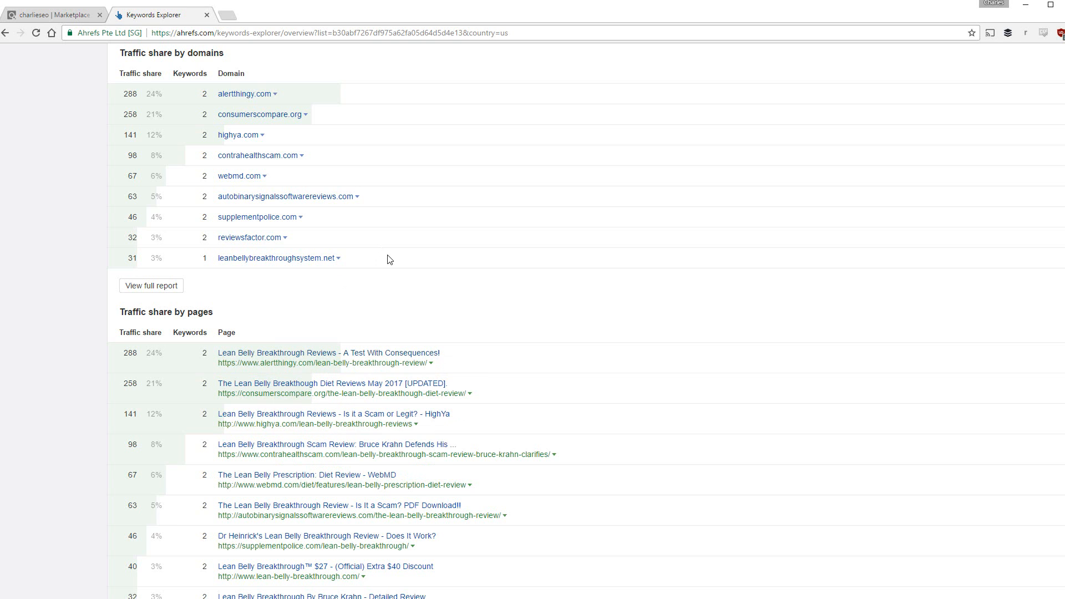
{"action": "left_click", "coordinate": [269, 15]}
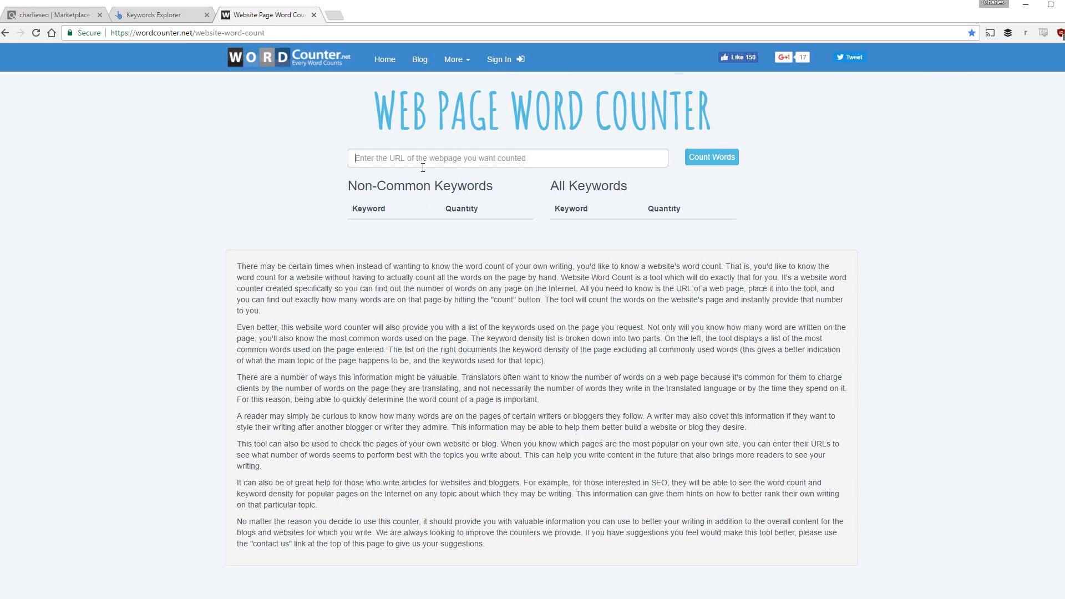
Count the alertthingy.com review page's words (1661), then return to the Ahrefs traffic results.
{"action": "type", "text": "https://www.alertthingy.com/lean-belly-breakthrough-review/"}
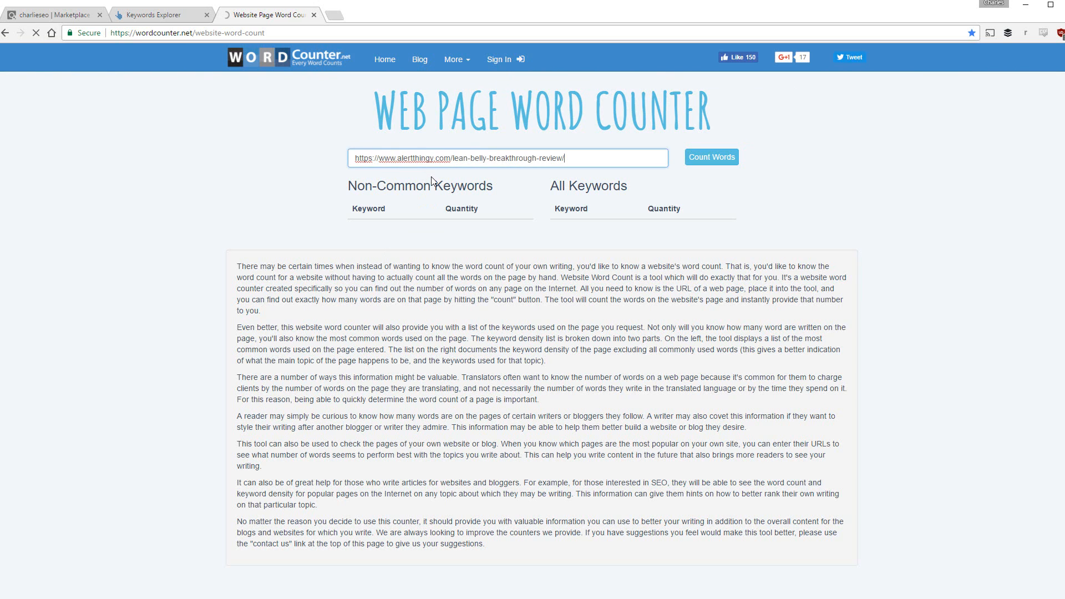
{"action": "left_click", "coordinate": [712, 157]}
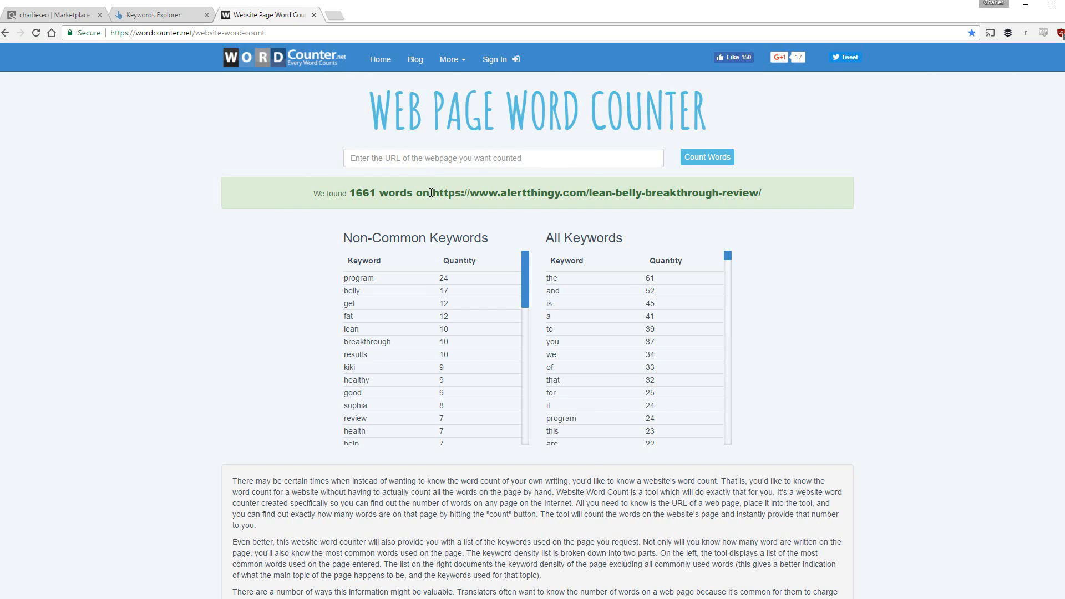
{"action": "mouse_move", "coordinate": [311, 231]}
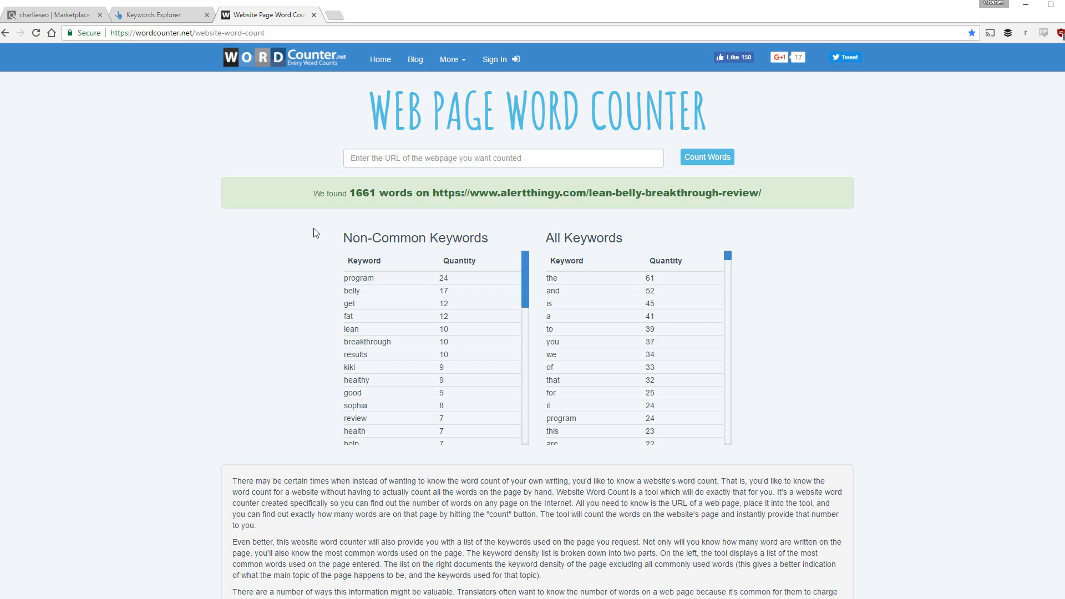
{"action": "left_click", "coordinate": [159, 14]}
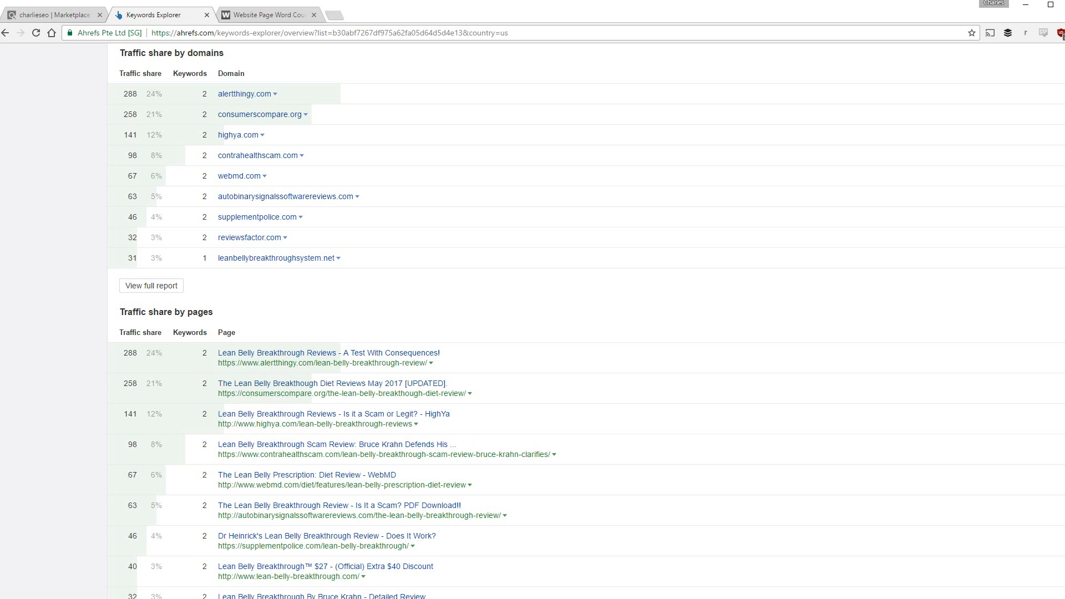
Enter the consumerscompare.org review URL into WordCounter.net and run the word count.
{"action": "left_click", "coordinate": [265, 14]}
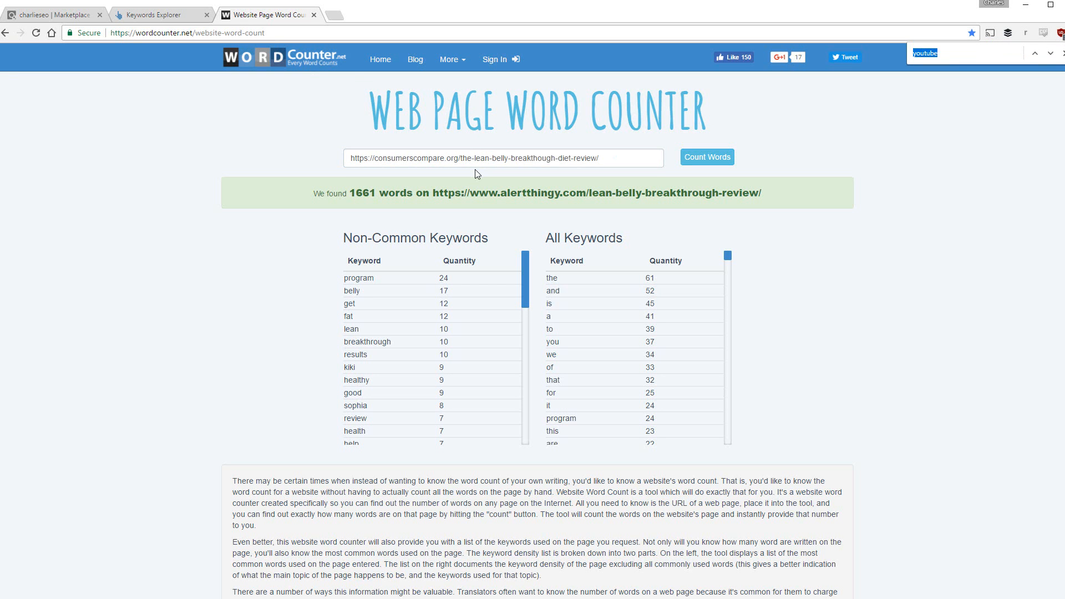
{"action": "left_click", "coordinate": [502, 158]}
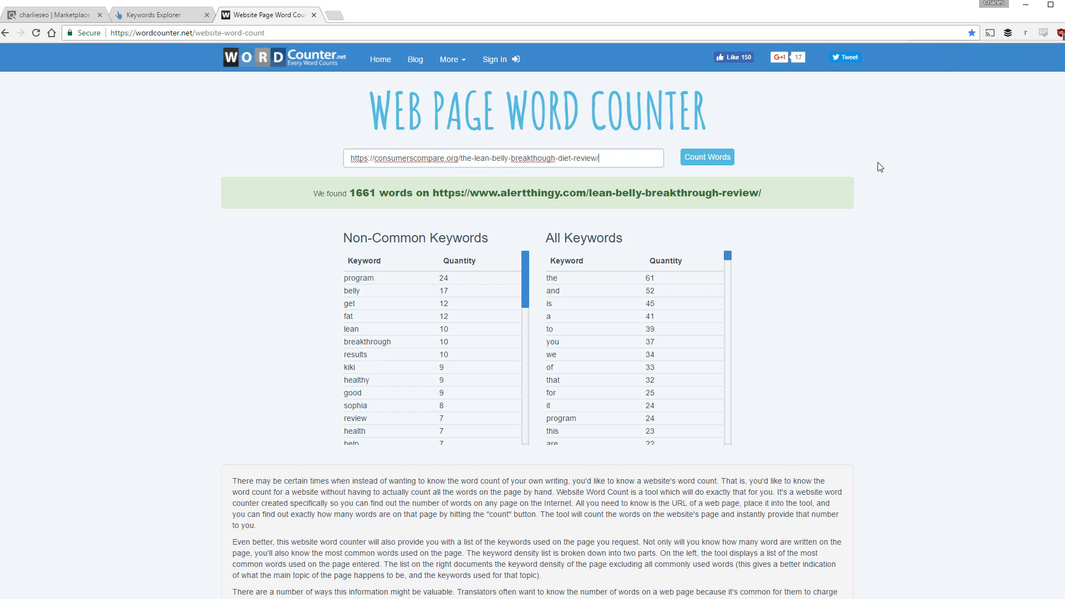
{"action": "left_click", "coordinate": [706, 157]}
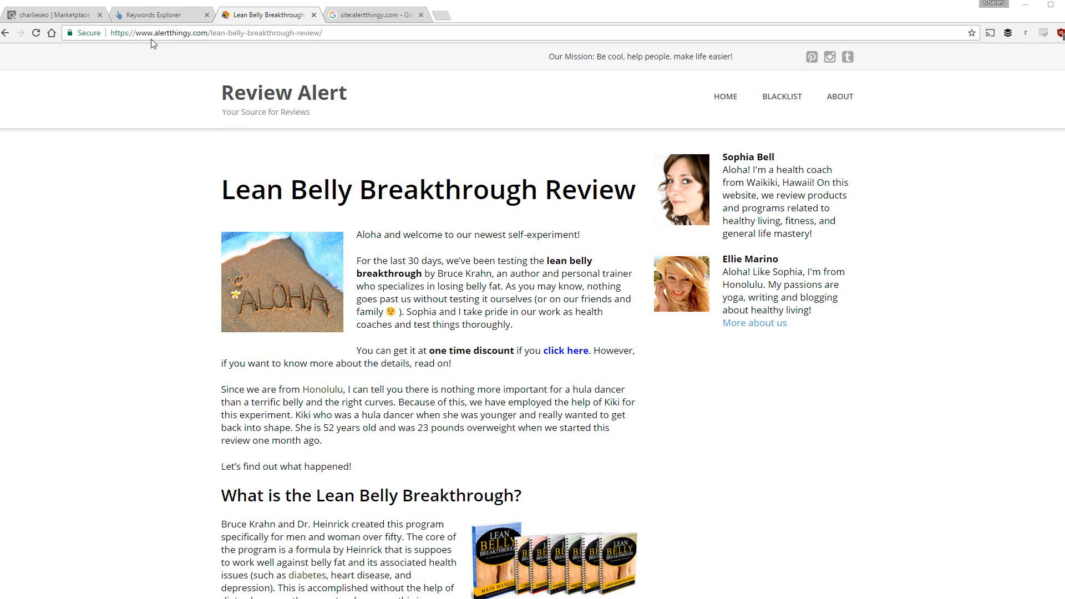
{"action": "mouse_move", "coordinate": [144, 45]}
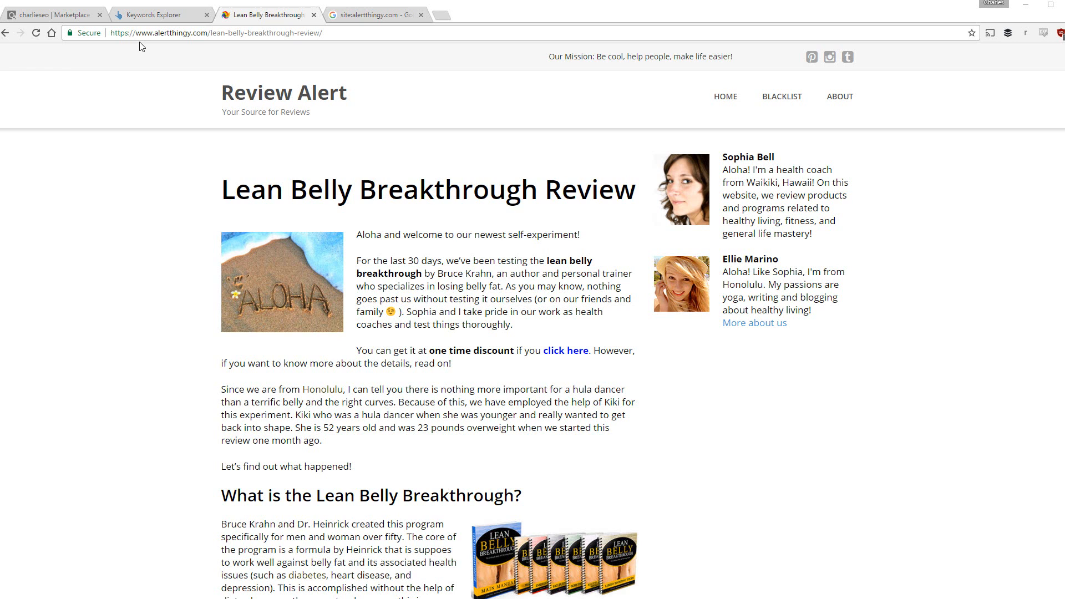
Scroll through the alertthingy.com review's intro and content overview, then back to the top.
{"action": "scroll", "scroll_direction": "down", "scroll_amount": 3}
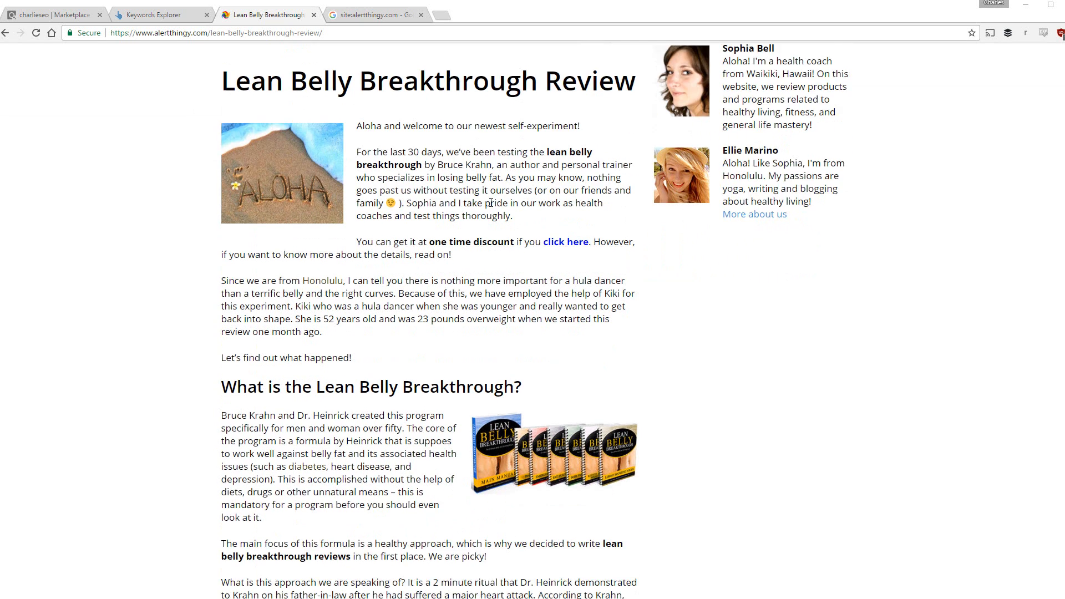
{"action": "scroll", "scroll_direction": "down", "scroll_amount": 3}
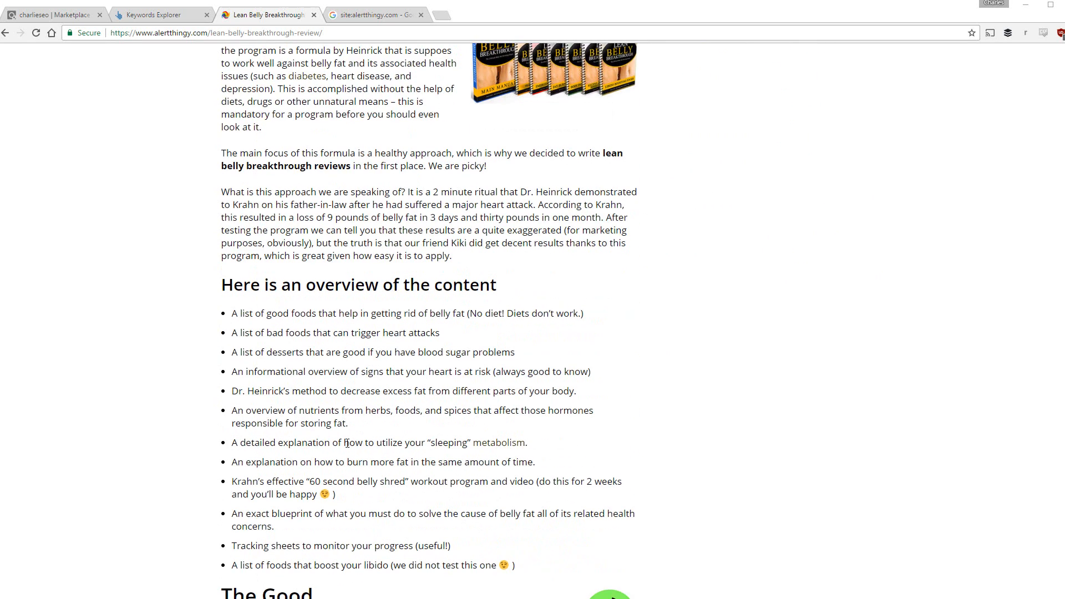
{"action": "scroll", "scroll_direction": "up", "scroll_amount": 3}
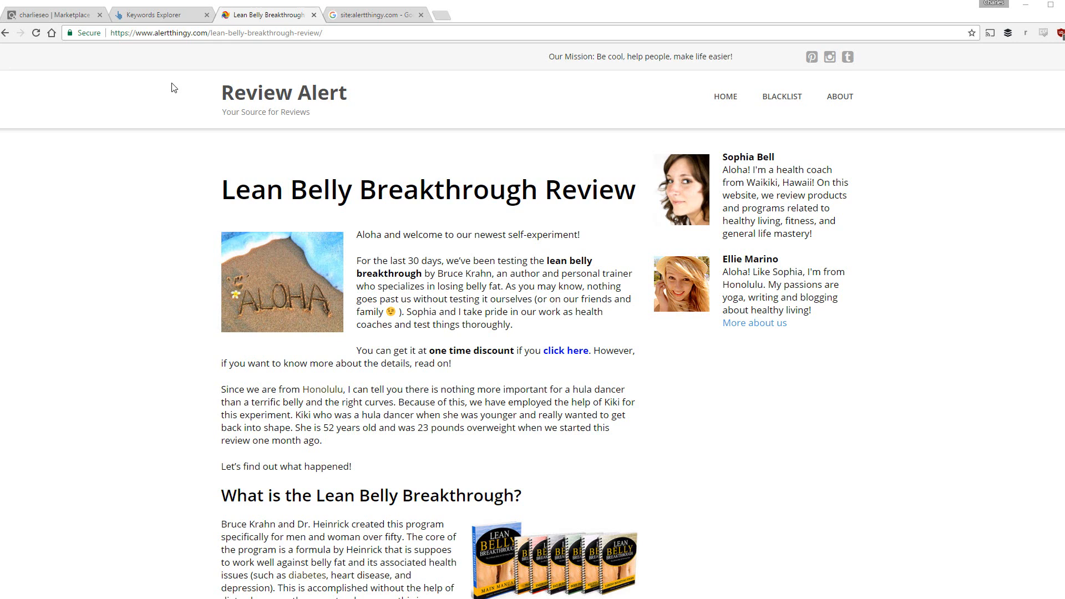
{"action": "mouse_move", "coordinate": [175, 89]}
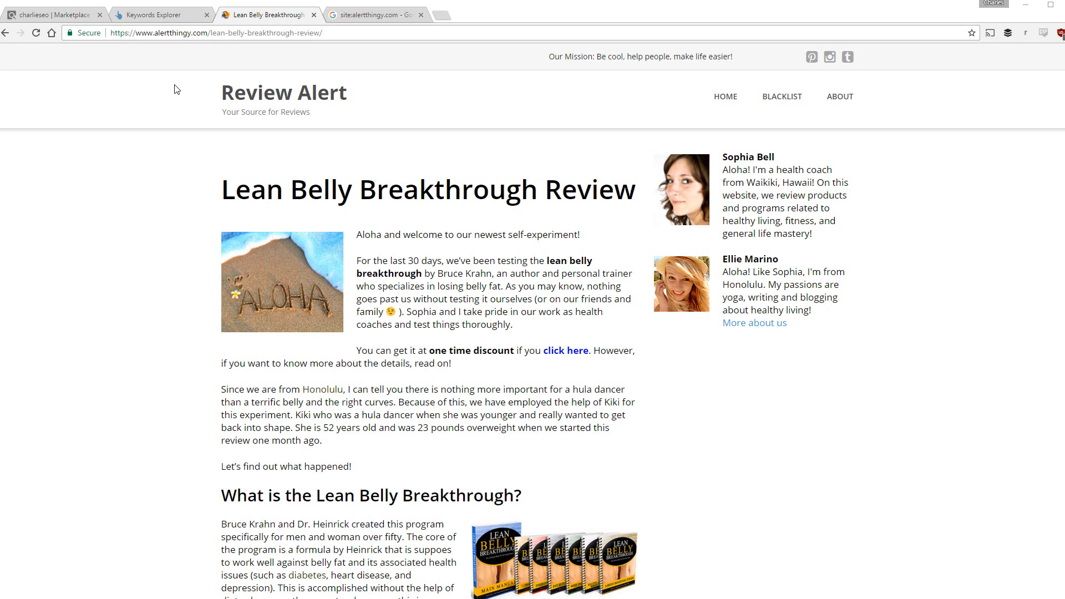
{"action": "mouse_move", "coordinate": [375, 316]}
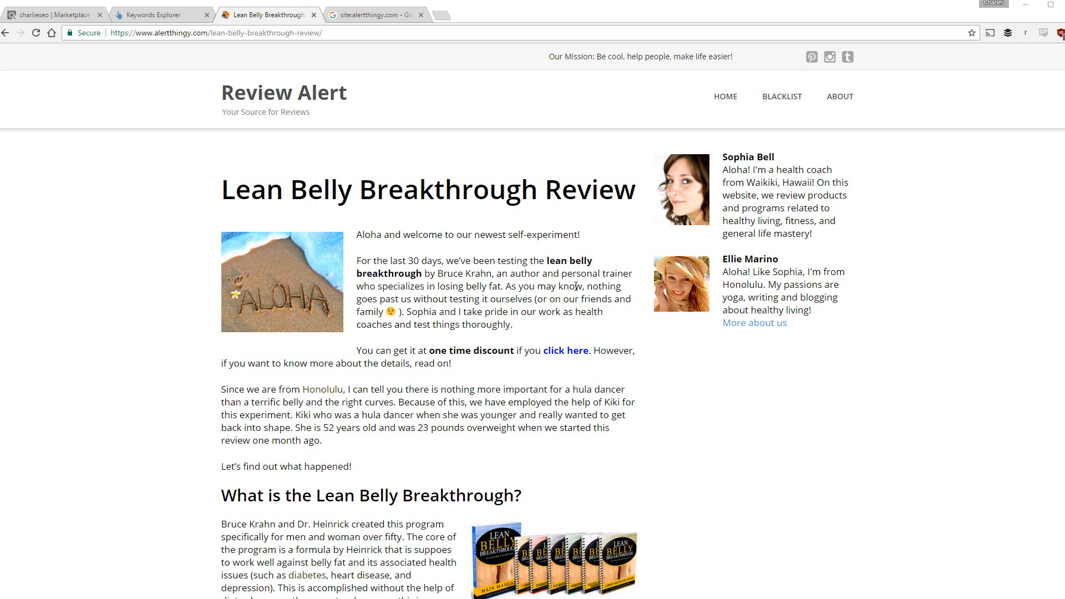
{"action": "mouse_move", "coordinate": [369, 121]}
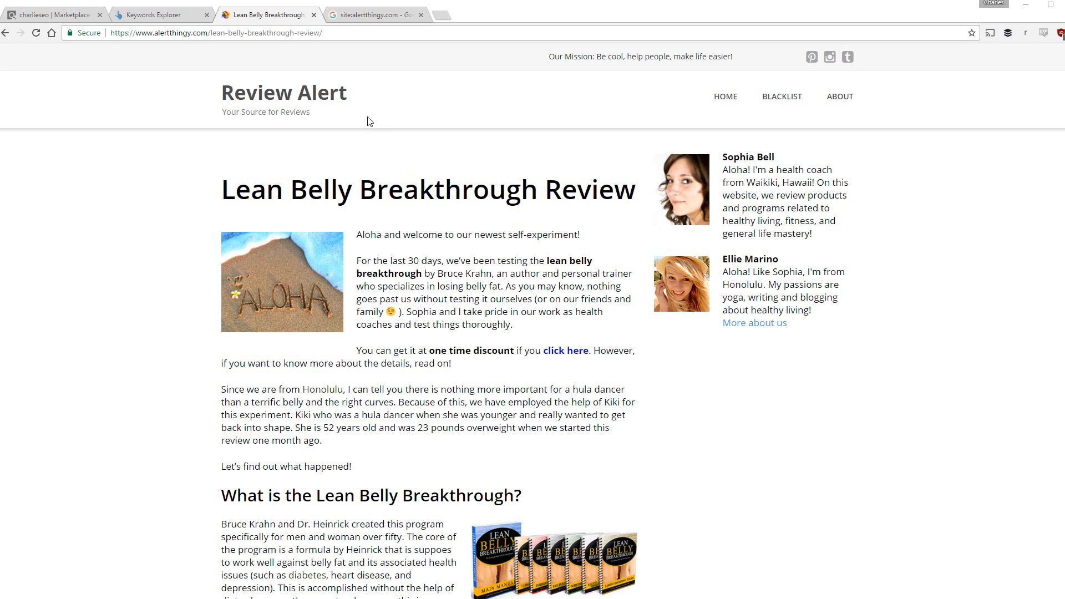
Show the Google site:alertthingy.com results listing its 5 indexed pages.
{"action": "left_click", "coordinate": [373, 14]}
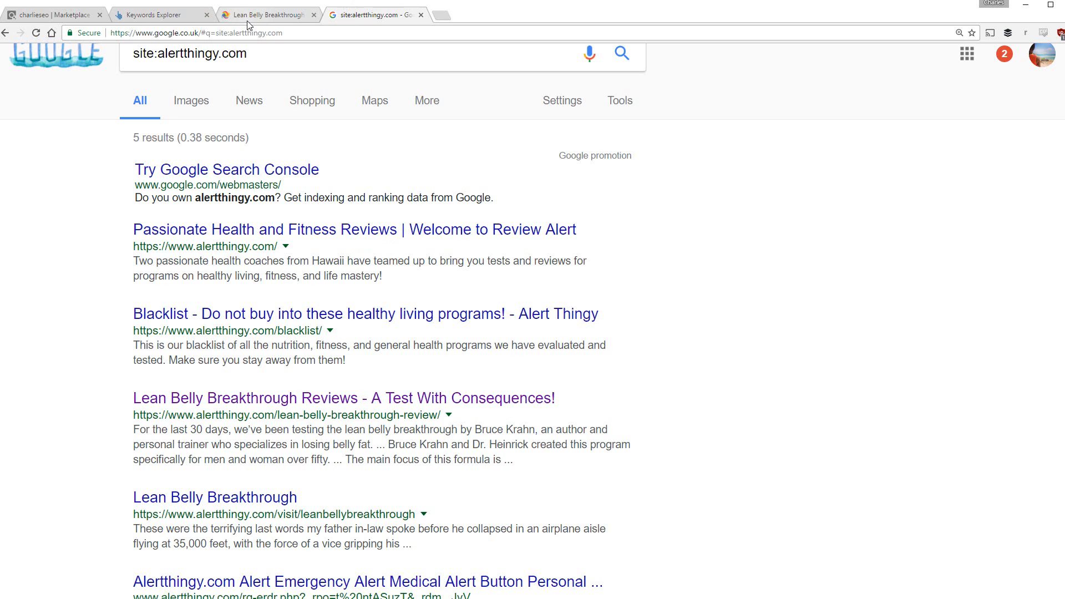
Scroll the alertthingy review through its content list, pros and 5/5 Our Results rating.
{"action": "left_click", "coordinate": [266, 15]}
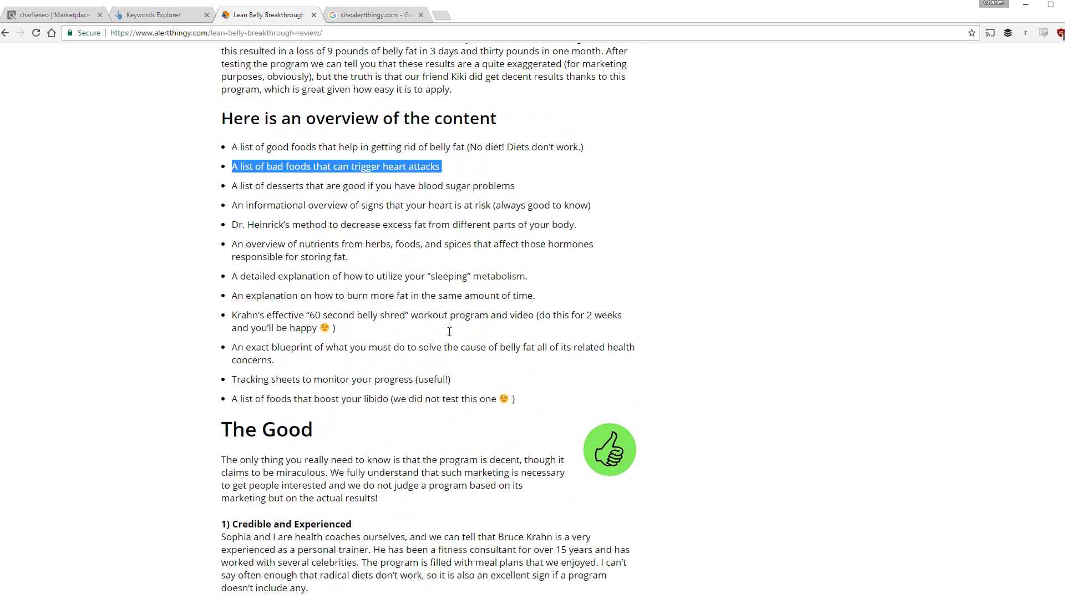
{"action": "scroll", "scroll_direction": "down", "scroll_amount": 3}
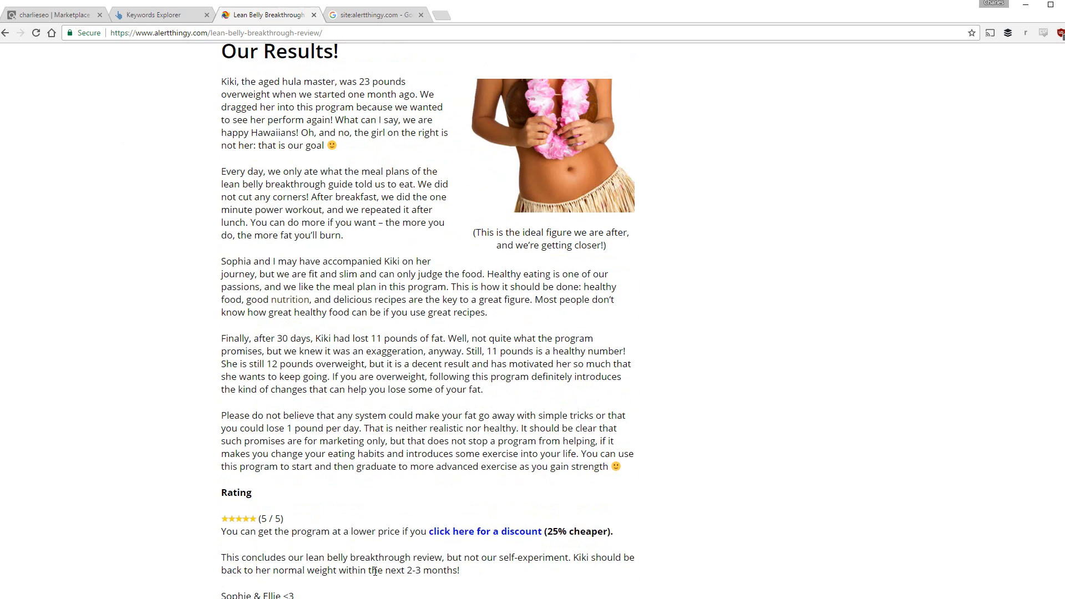
{"action": "mouse_move", "coordinate": [531, 569]}
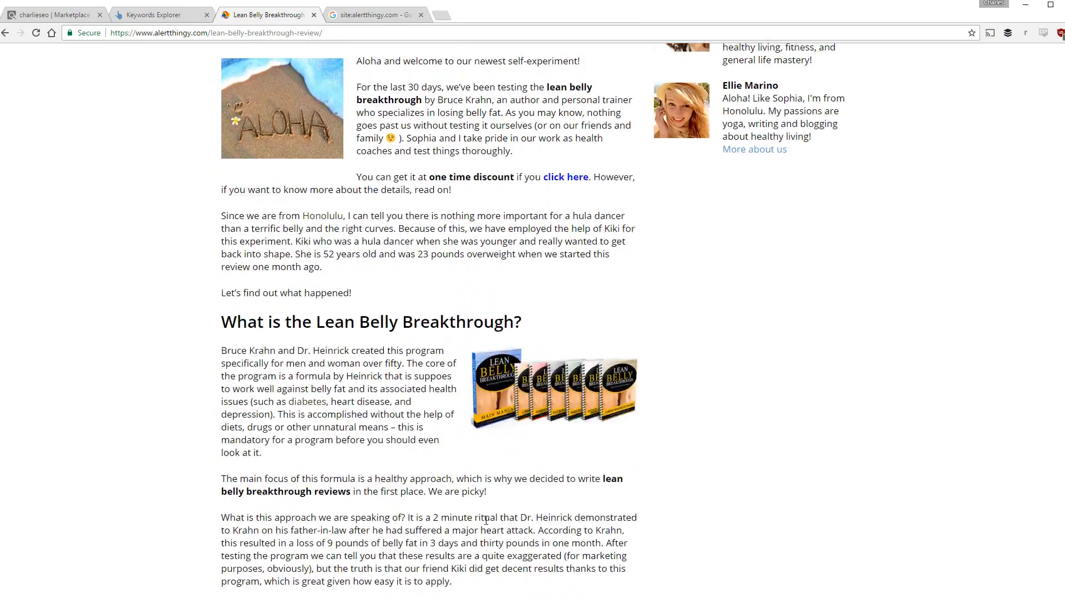
{"action": "scroll", "scroll_direction": "down", "scroll_amount": 3}
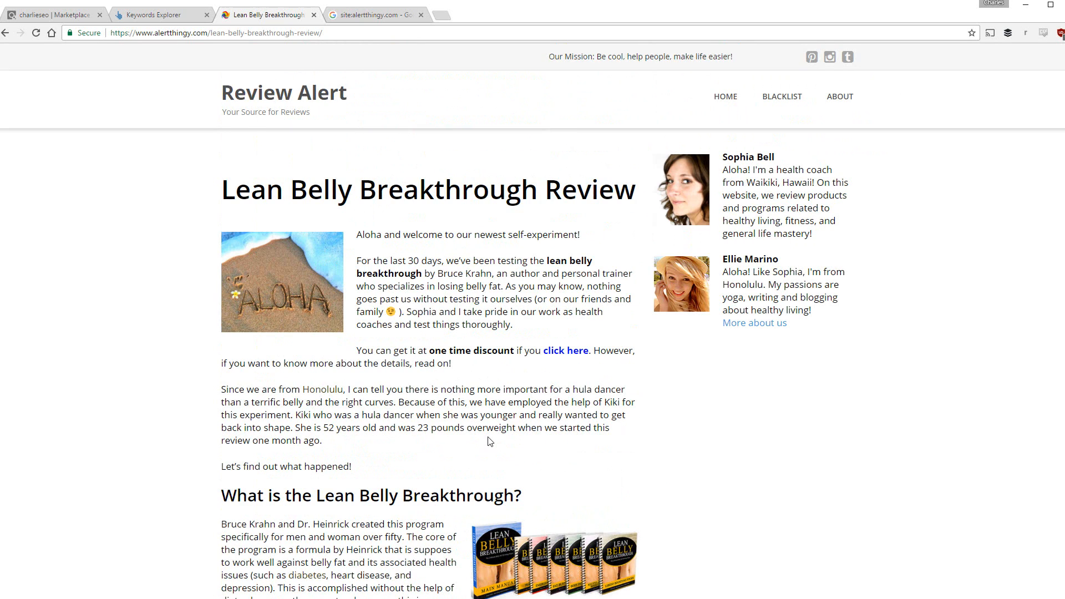
{"action": "mouse_move", "coordinate": [418, 339]}
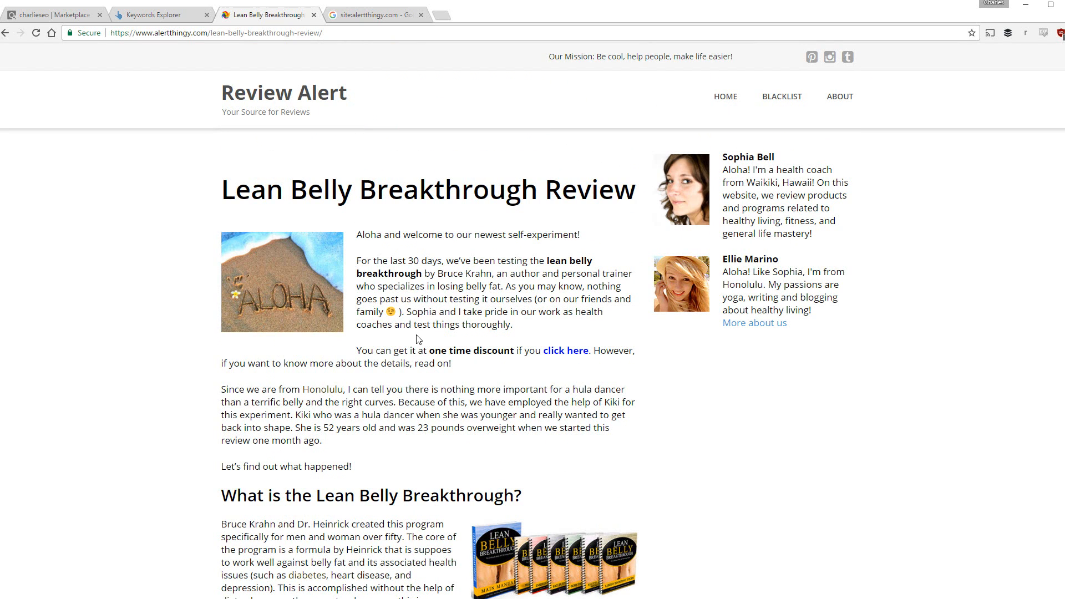
{"action": "mouse_move", "coordinate": [566, 350]}
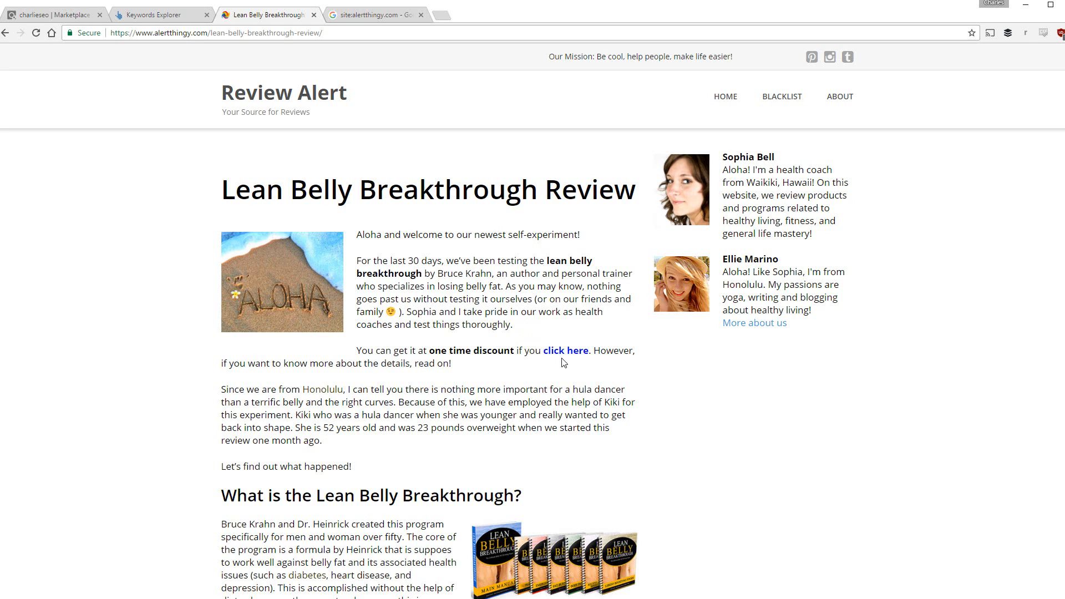
{"action": "mouse_move", "coordinate": [793, 445]}
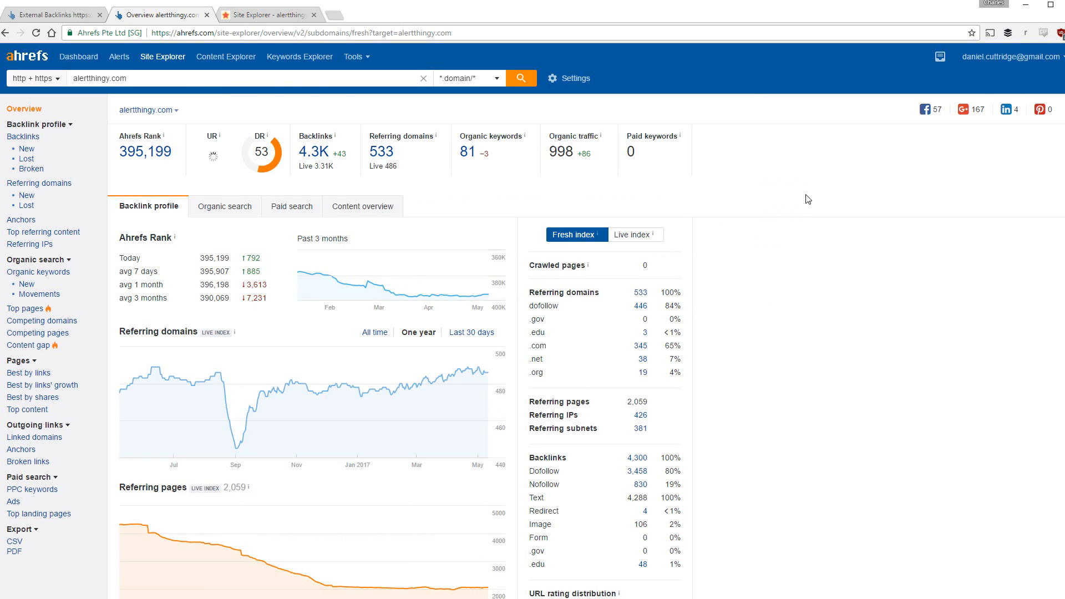
{"action": "mouse_move", "coordinate": [791, 245]}
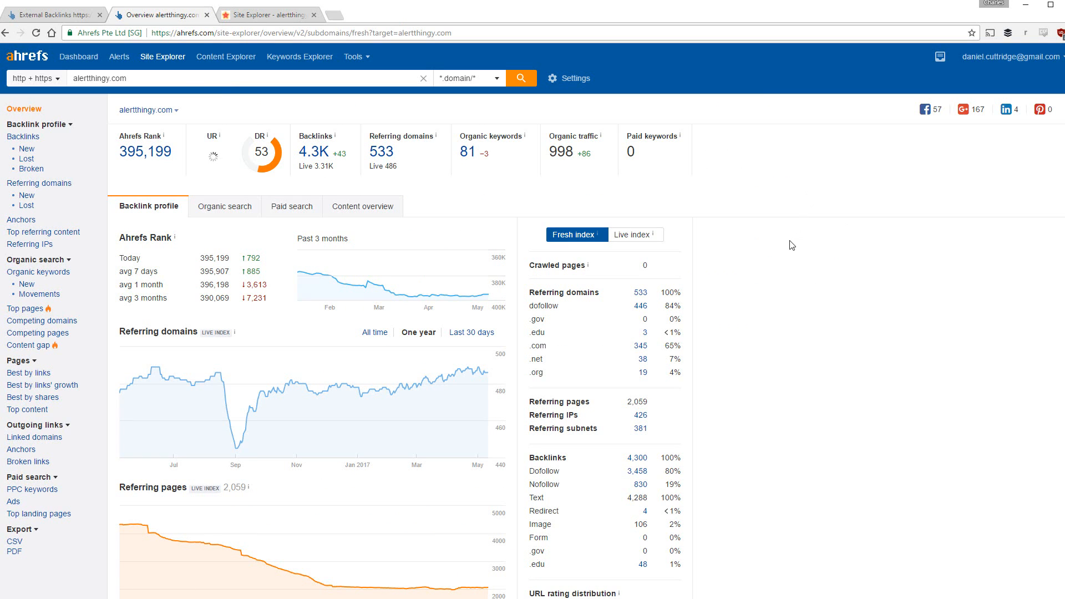
{"action": "mouse_move", "coordinate": [1007, 145]}
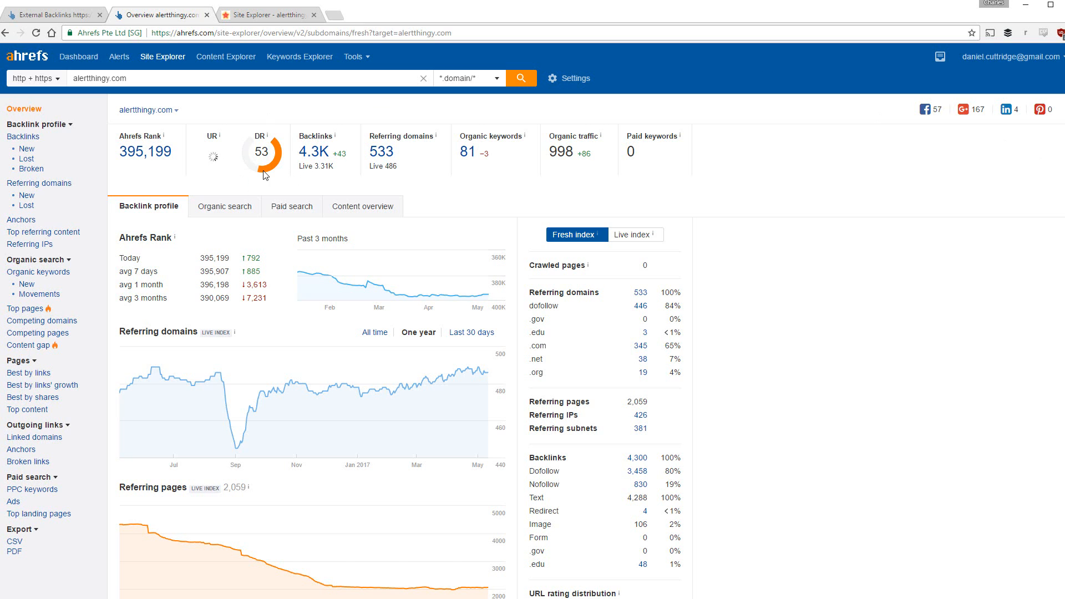
{"action": "mouse_move", "coordinate": [340, 165]}
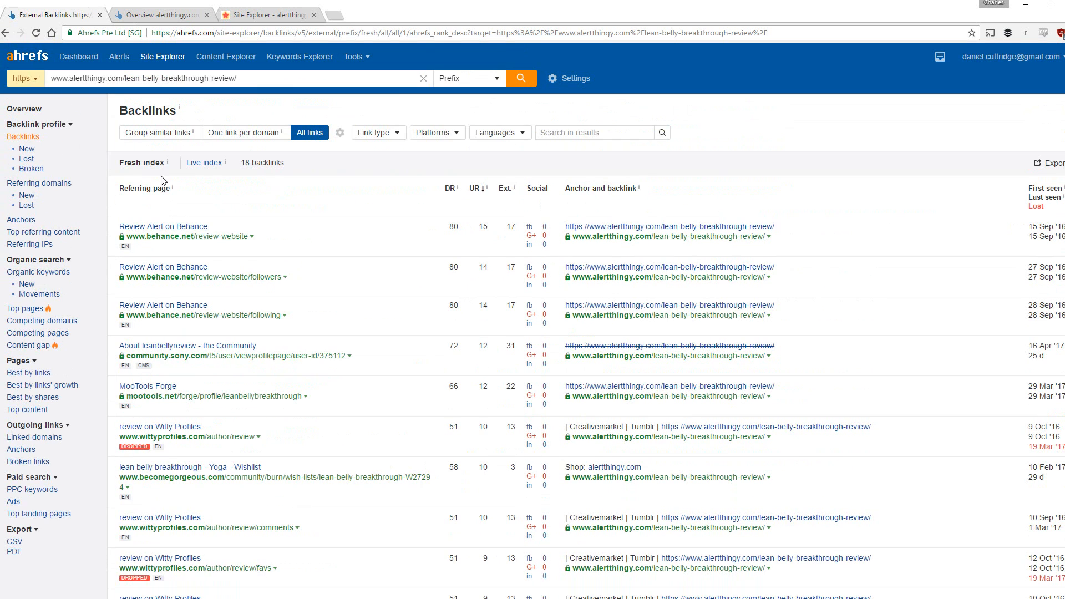
{"action": "mouse_move", "coordinate": [336, 182]}
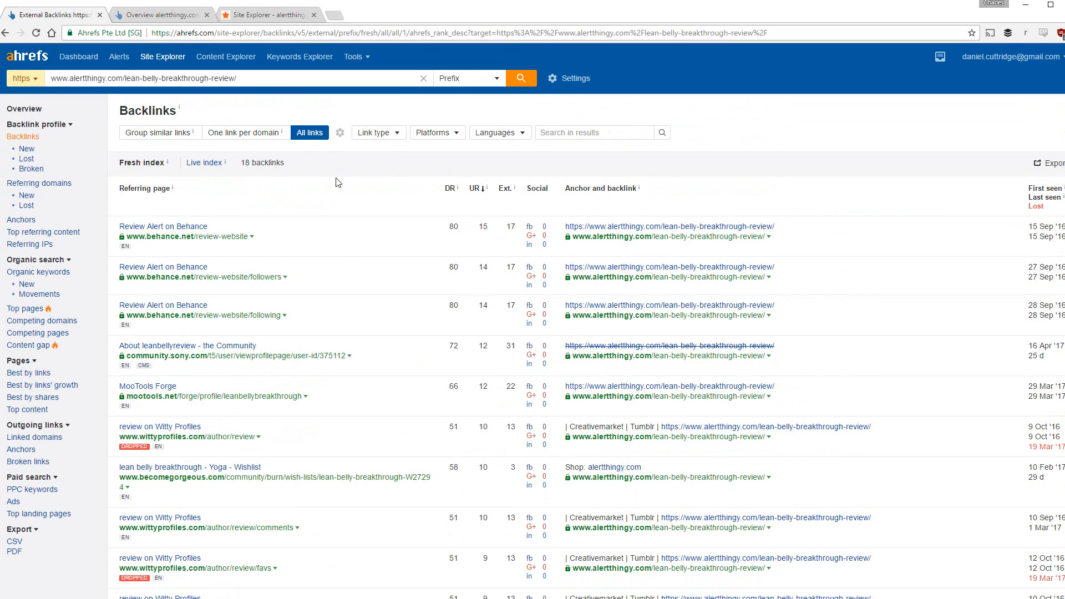
{"action": "scroll", "scroll_direction": "down", "scroll_amount": 3}
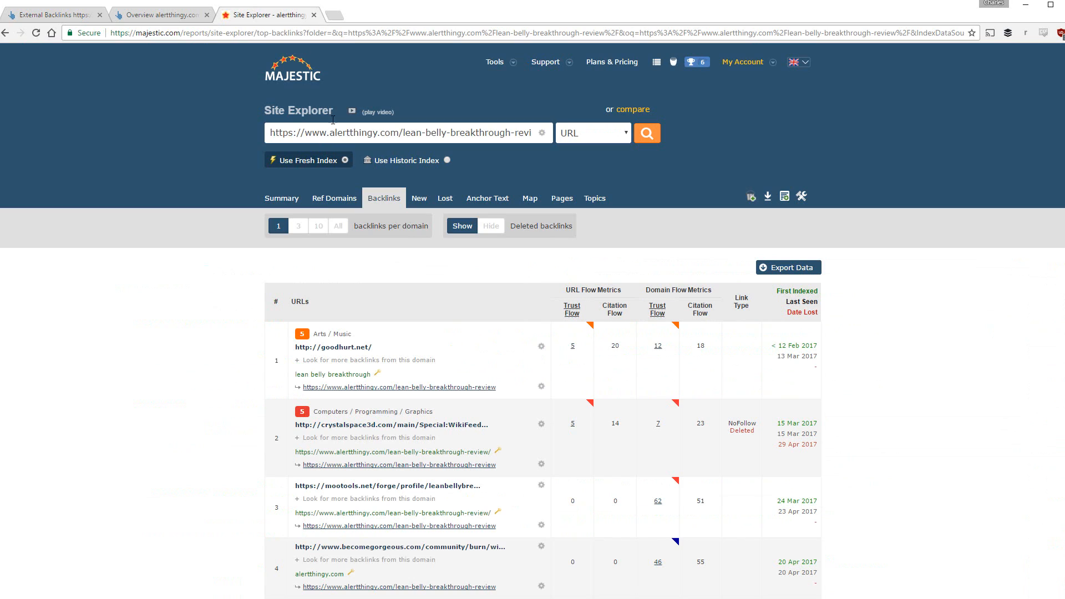
{"action": "scroll", "scroll_direction": "down", "scroll_amount": 3}
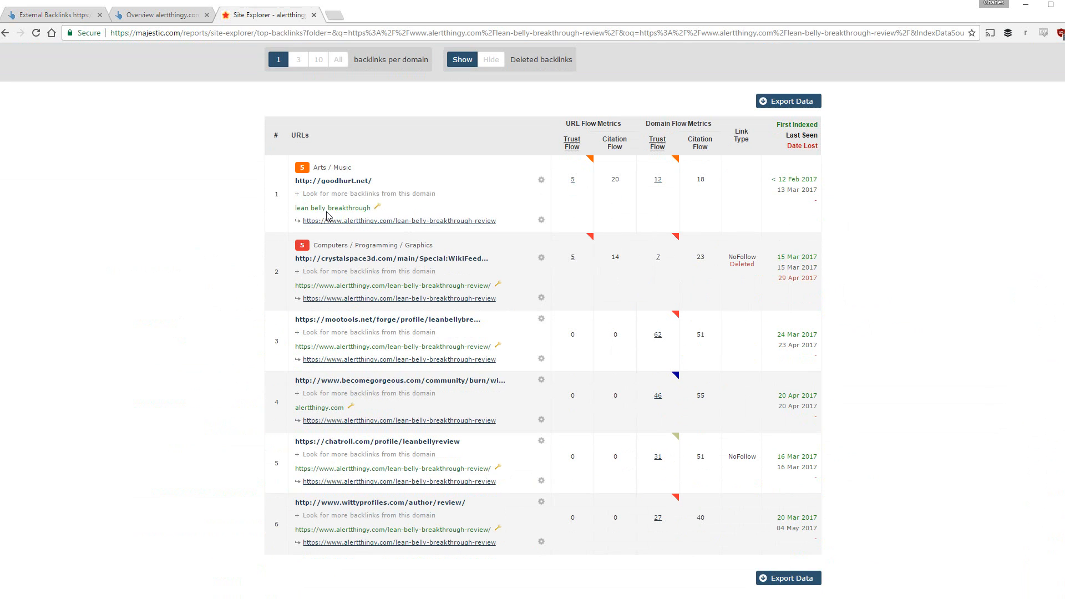
{"action": "mouse_move", "coordinate": [175, 250]}
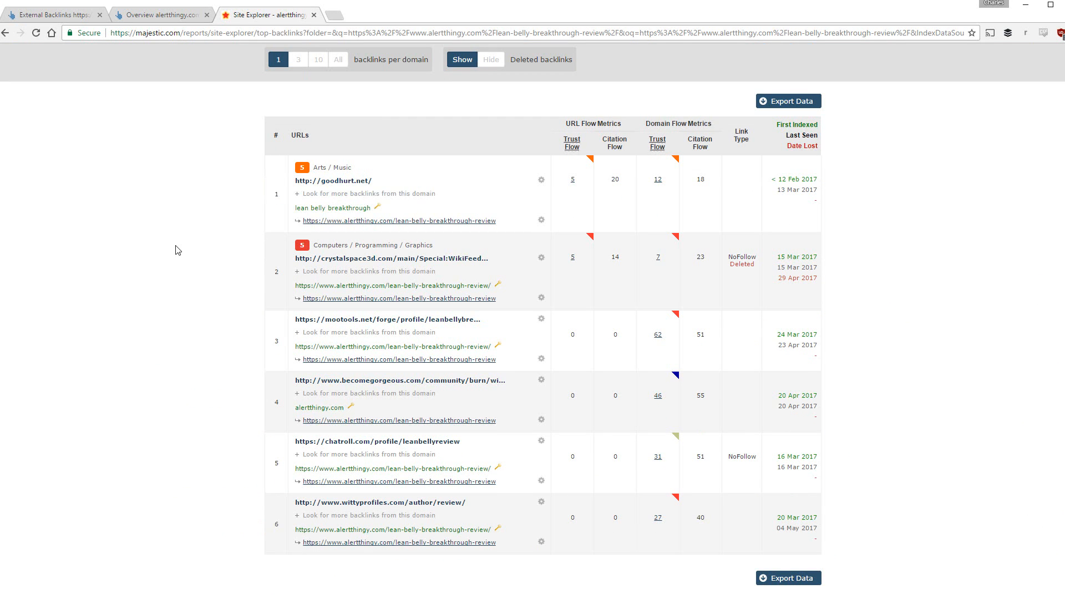
{"action": "left_click", "coordinate": [159, 14]}
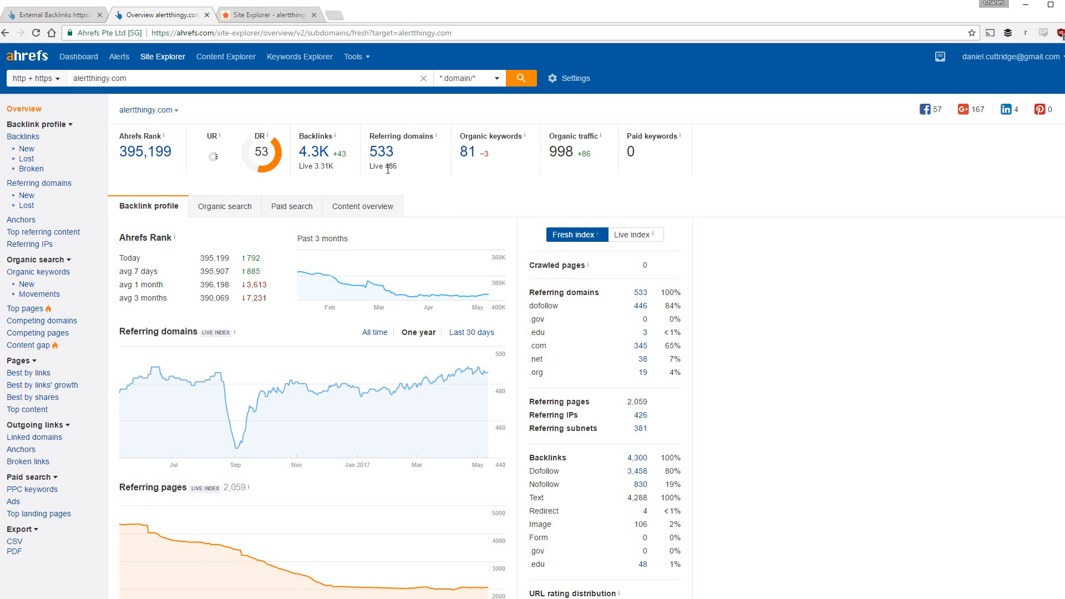
{"action": "mouse_move", "coordinate": [218, 155]}
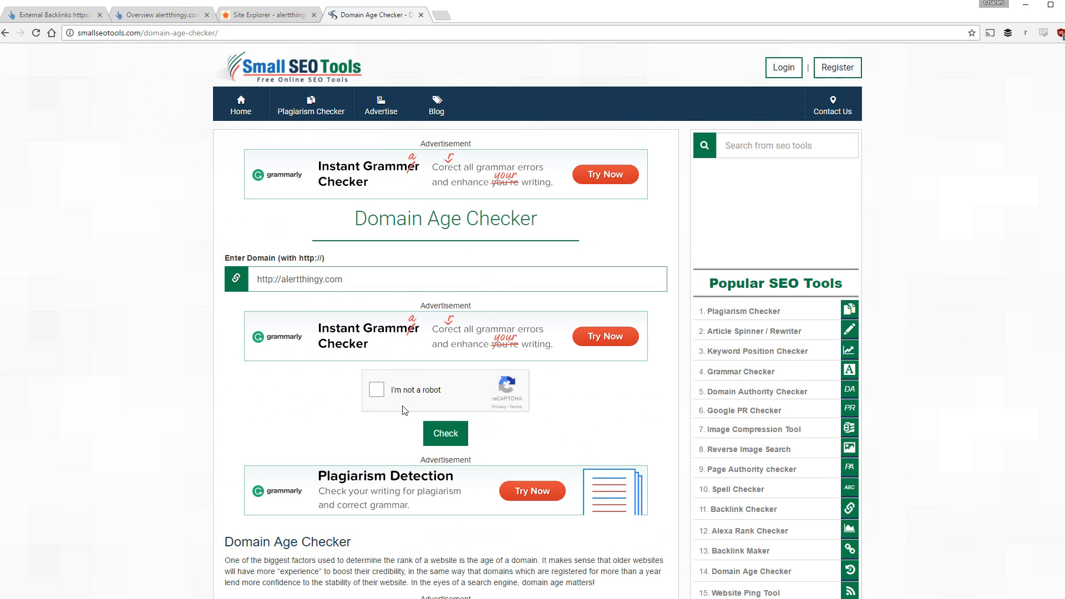
Check alertthingy.com's domain age: created 25 March 2008, 9 years 1 month old.
{"action": "left_click", "coordinate": [376, 389]}
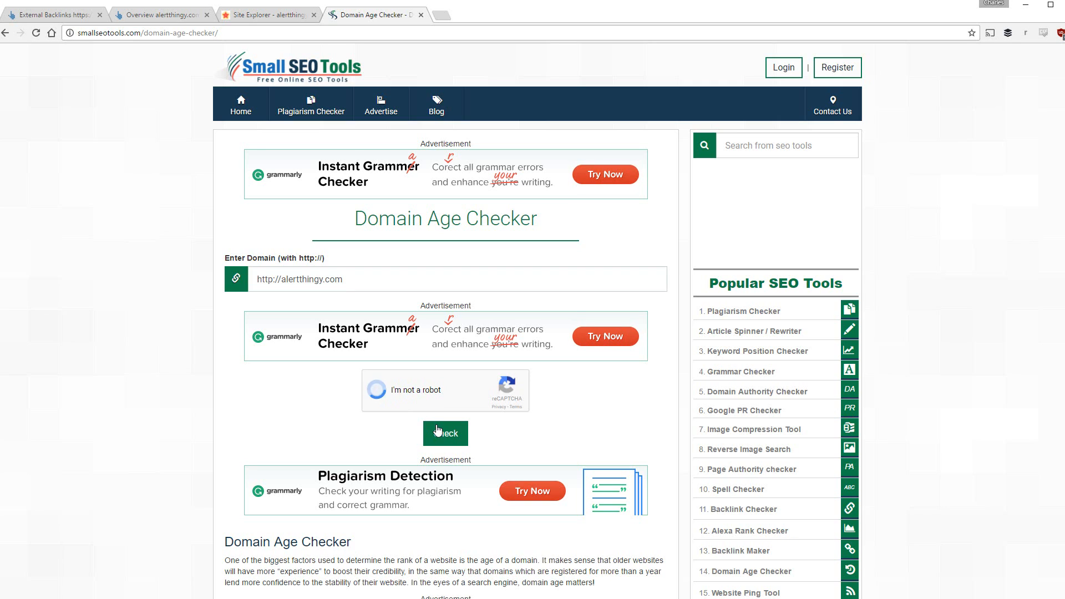
{"action": "left_click", "coordinate": [378, 389]}
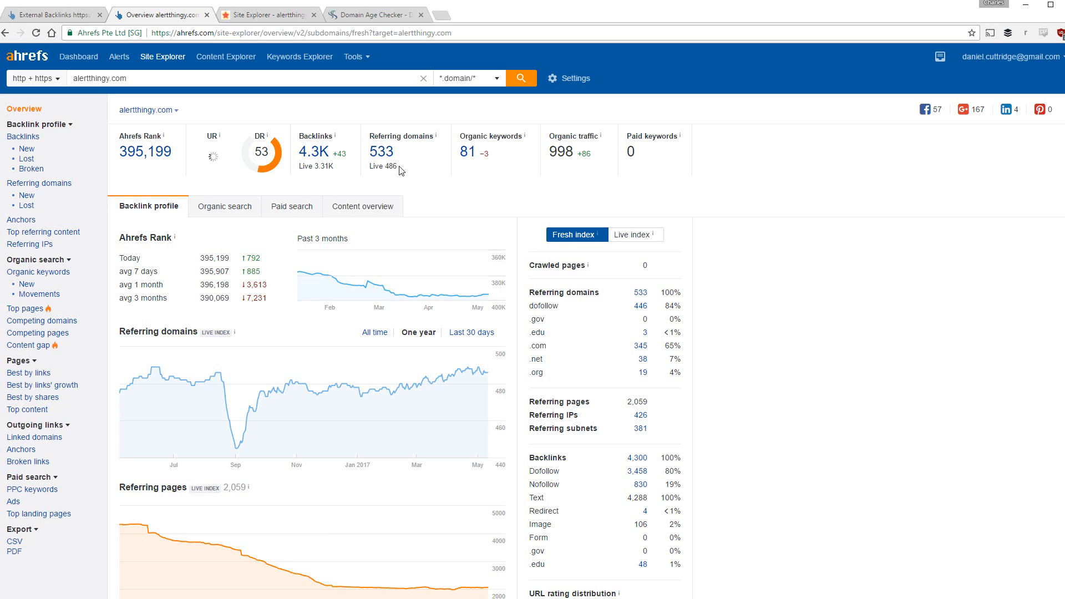
{"action": "mouse_move", "coordinate": [402, 173]}
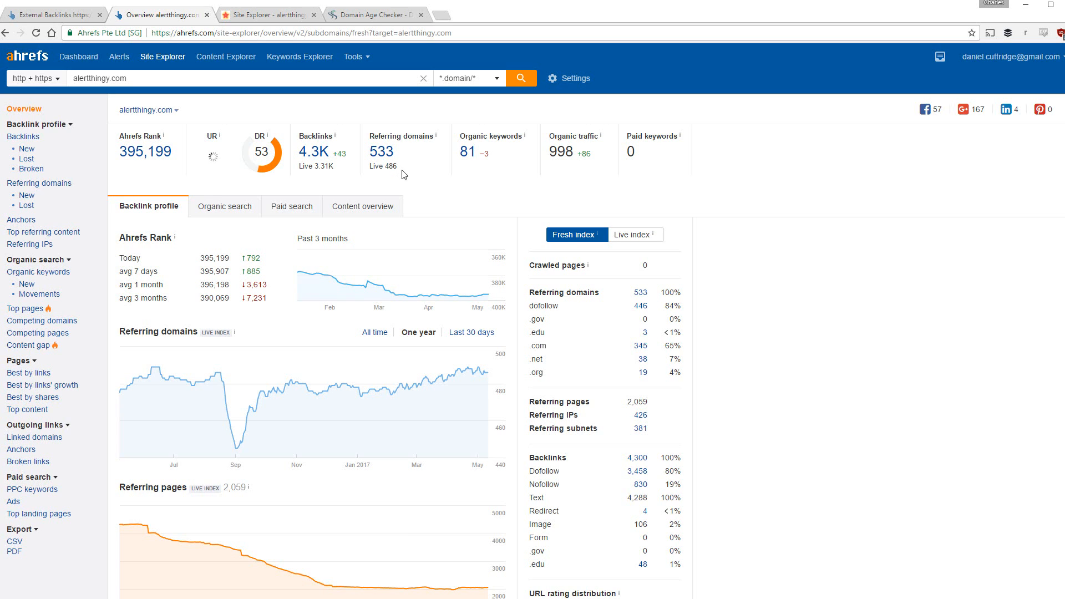
{"action": "left_click", "coordinate": [373, 15]}
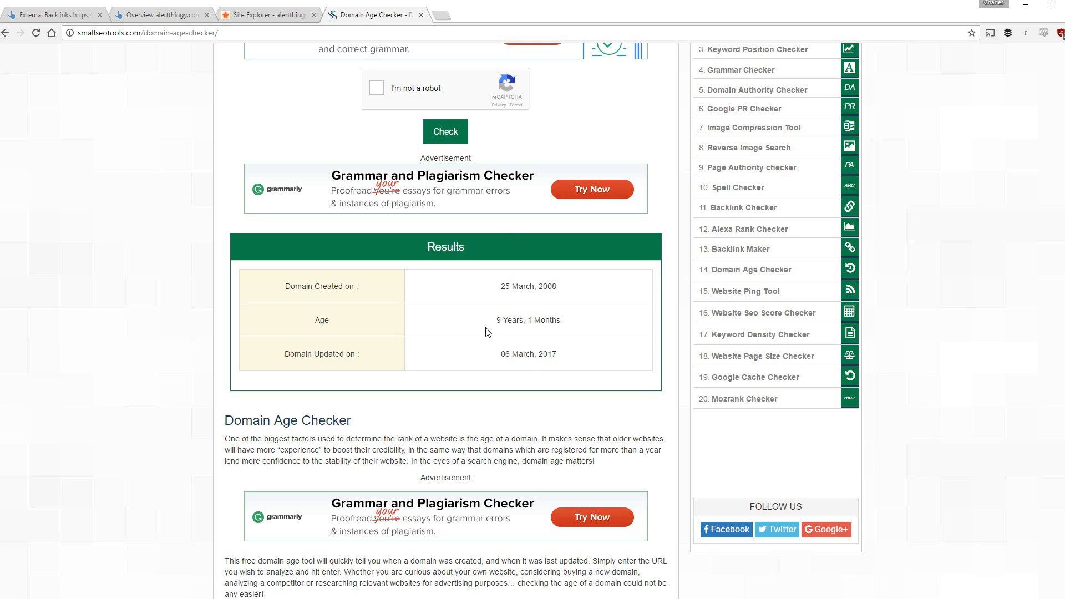
{"action": "mouse_move", "coordinate": [524, 324]}
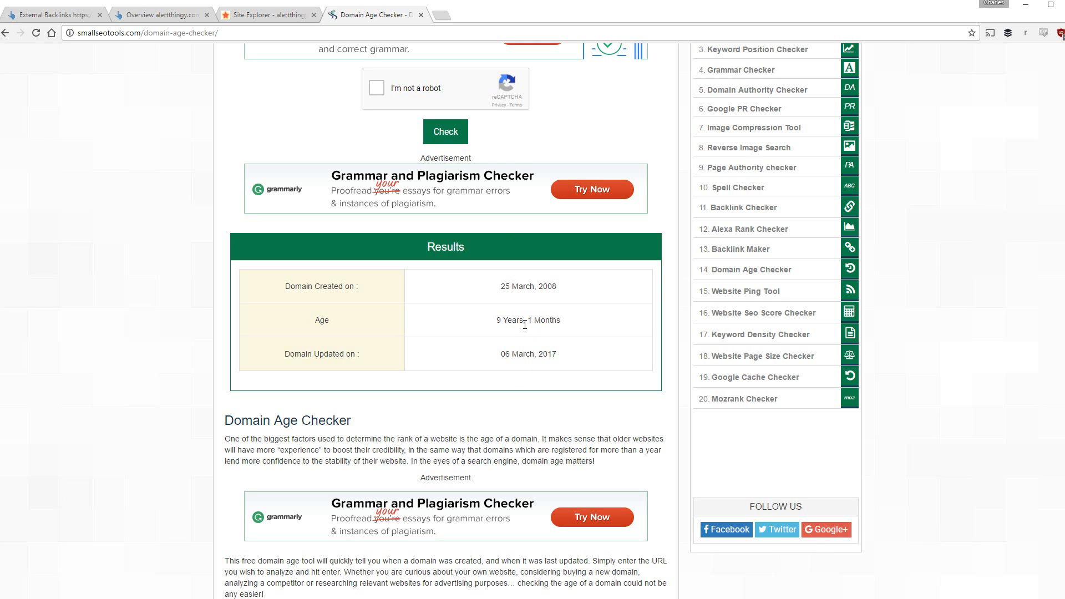
{"action": "left_click", "coordinate": [156, 14]}
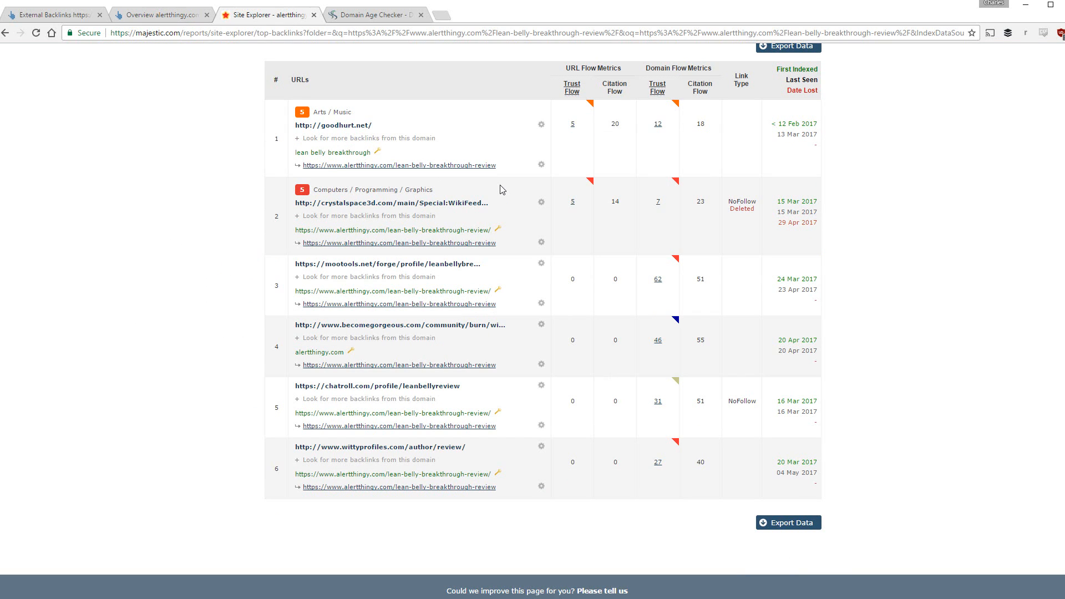
{"action": "mouse_move", "coordinate": [349, 125]}
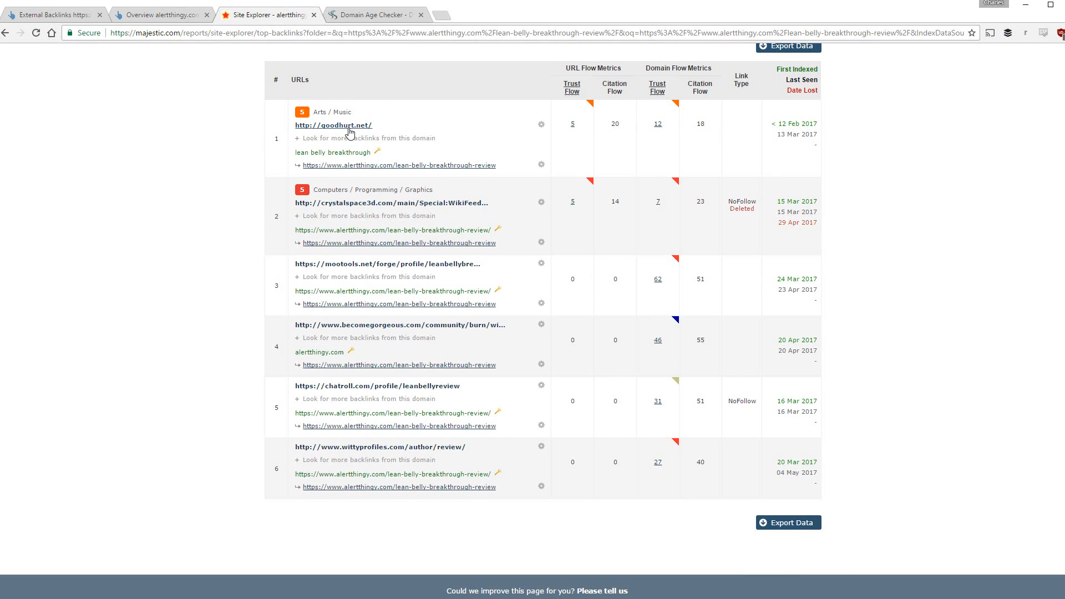
{"action": "mouse_move", "coordinate": [349, 133]}
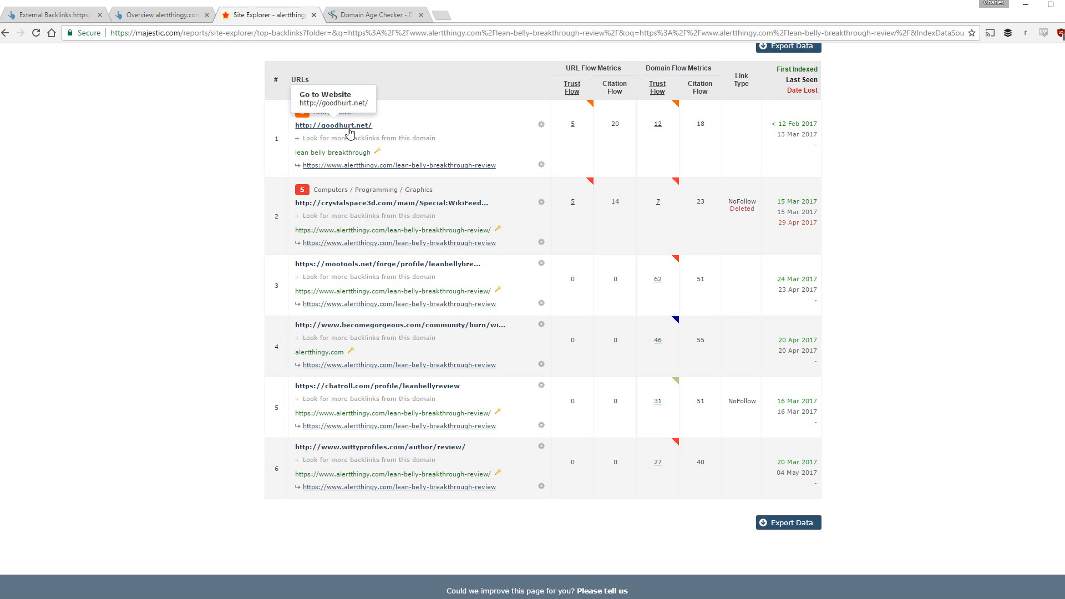
{"action": "mouse_move", "coordinate": [319, 108]}
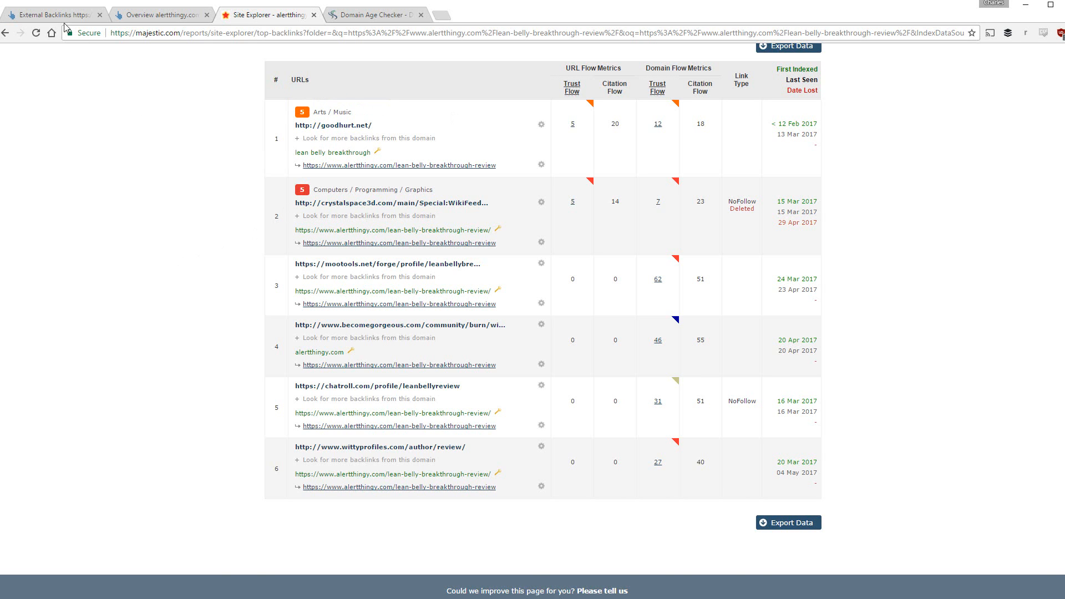
Scroll through Ahrefs' external backlinks to the review page, including Witty Profiles.
{"action": "left_click", "coordinate": [51, 14]}
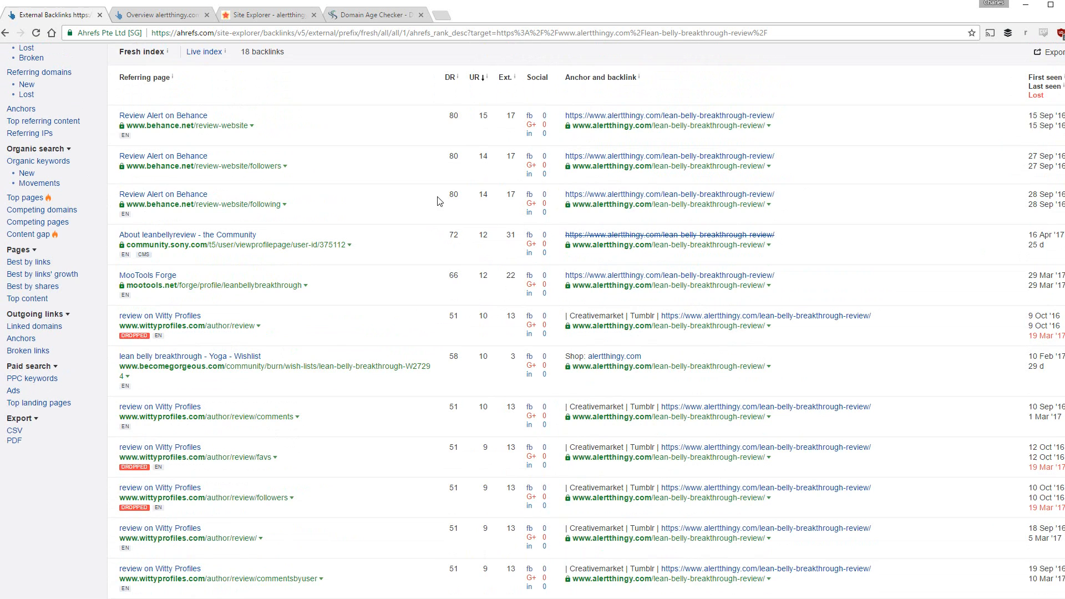
{"action": "scroll", "scroll_direction": "down", "scroll_amount": 3}
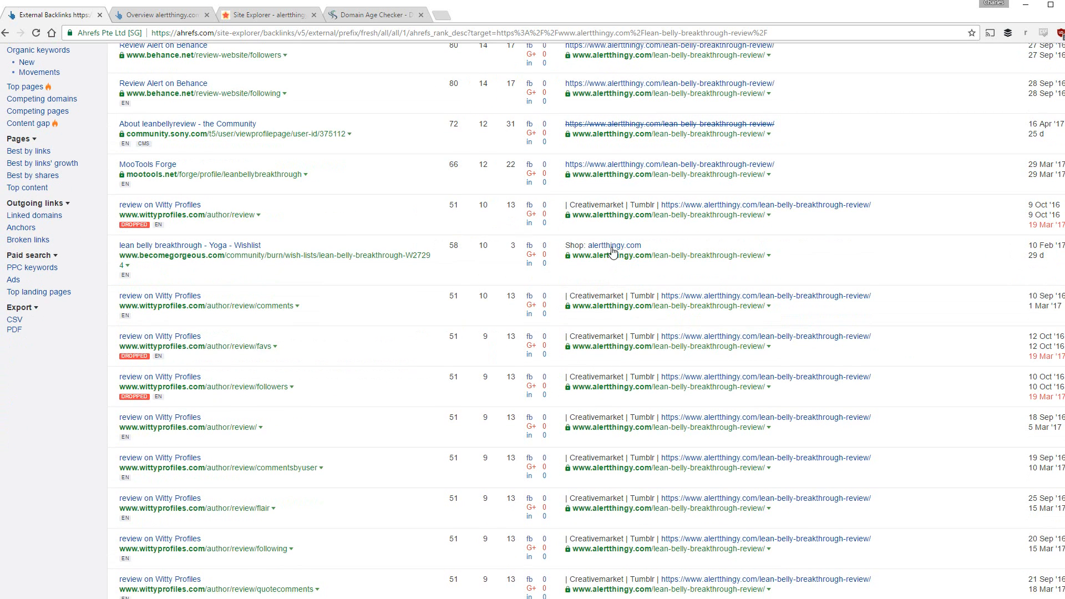
{"action": "scroll", "scroll_direction": "down", "scroll_amount": 3}
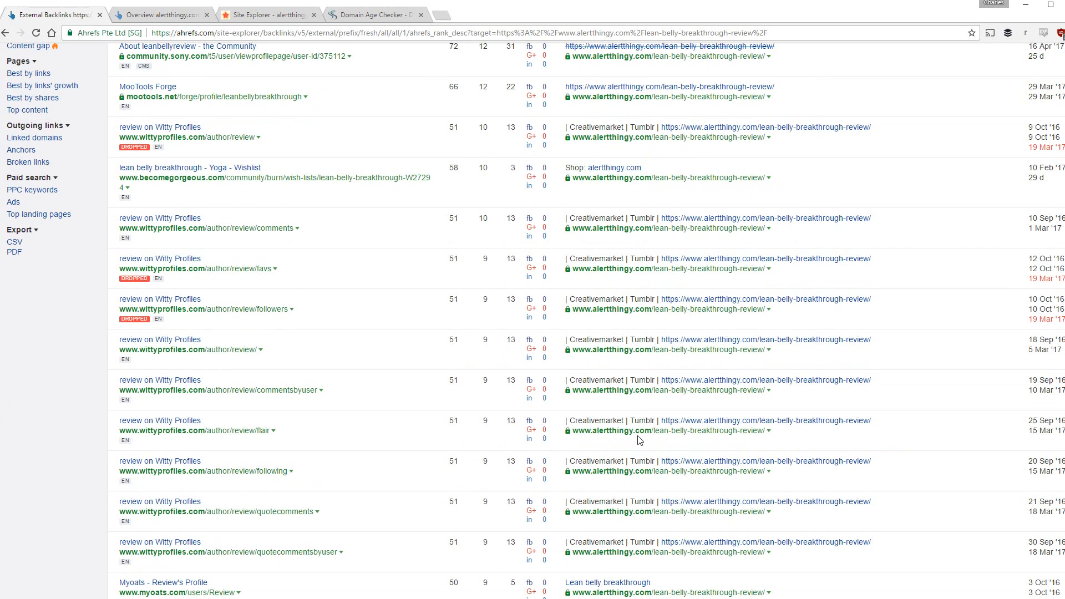